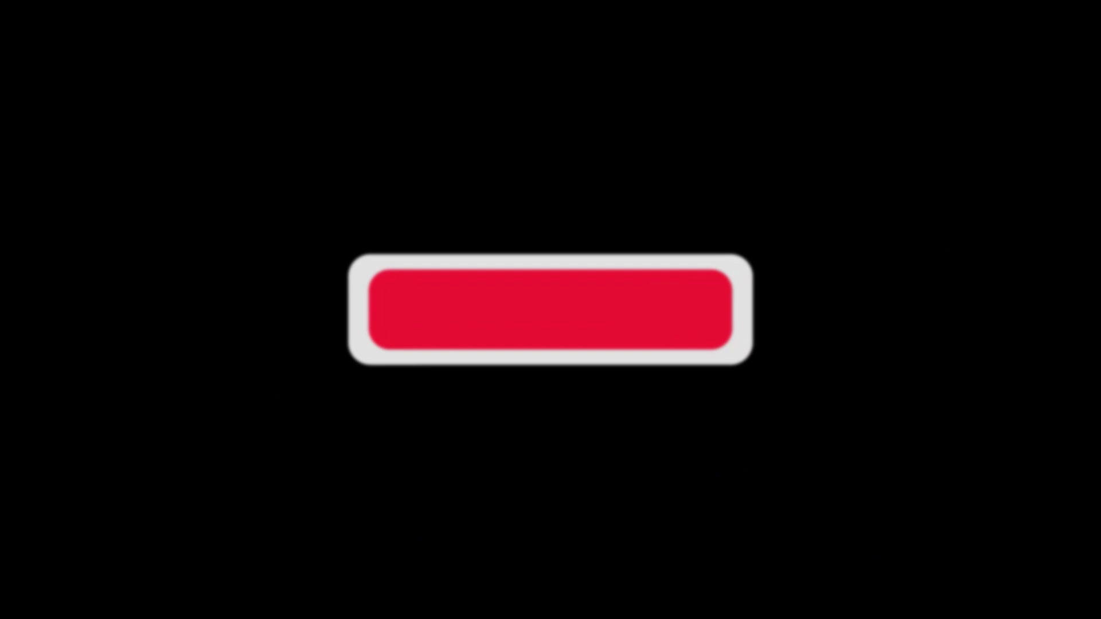
Step: Review the Polacode extension page, then return to script.js with the song loading functions
left_click(548, 314)
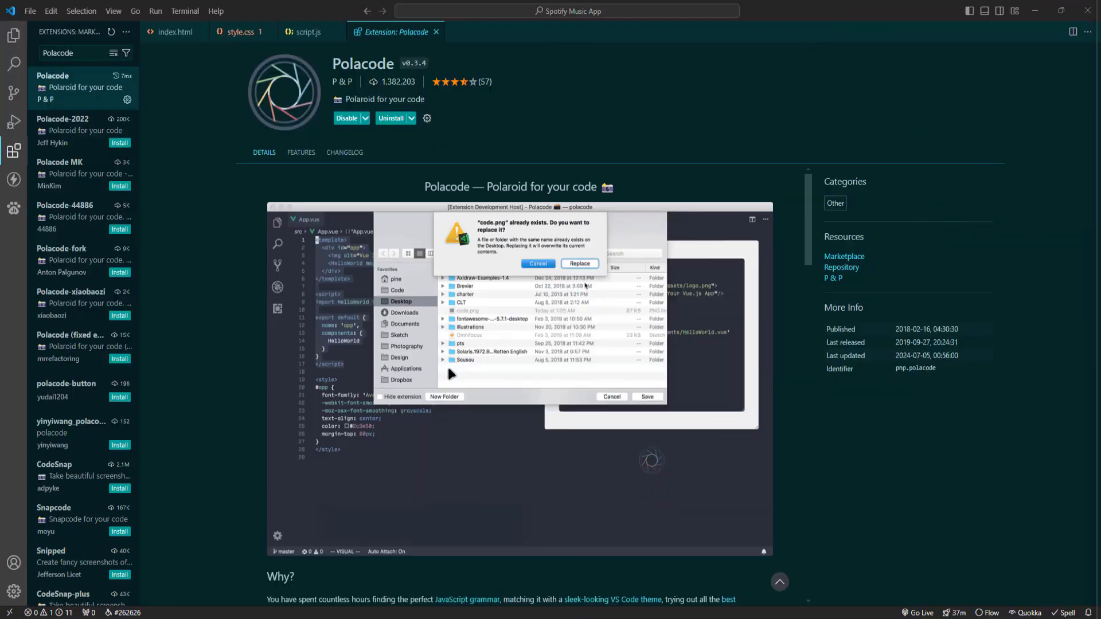
left_click(579, 264)
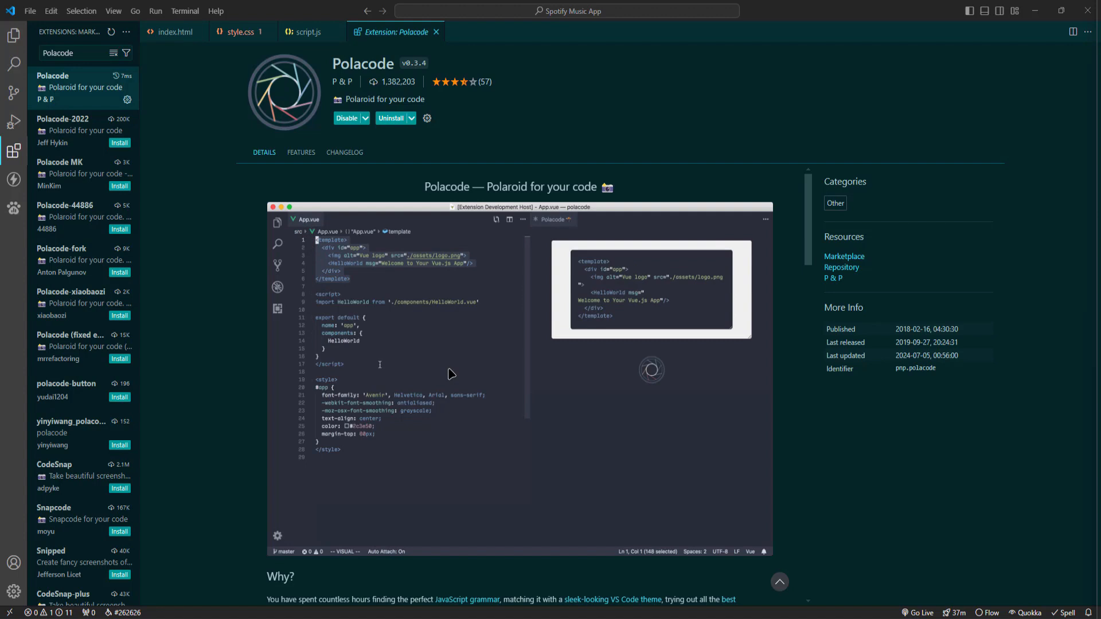
mouse_move(69, 109)
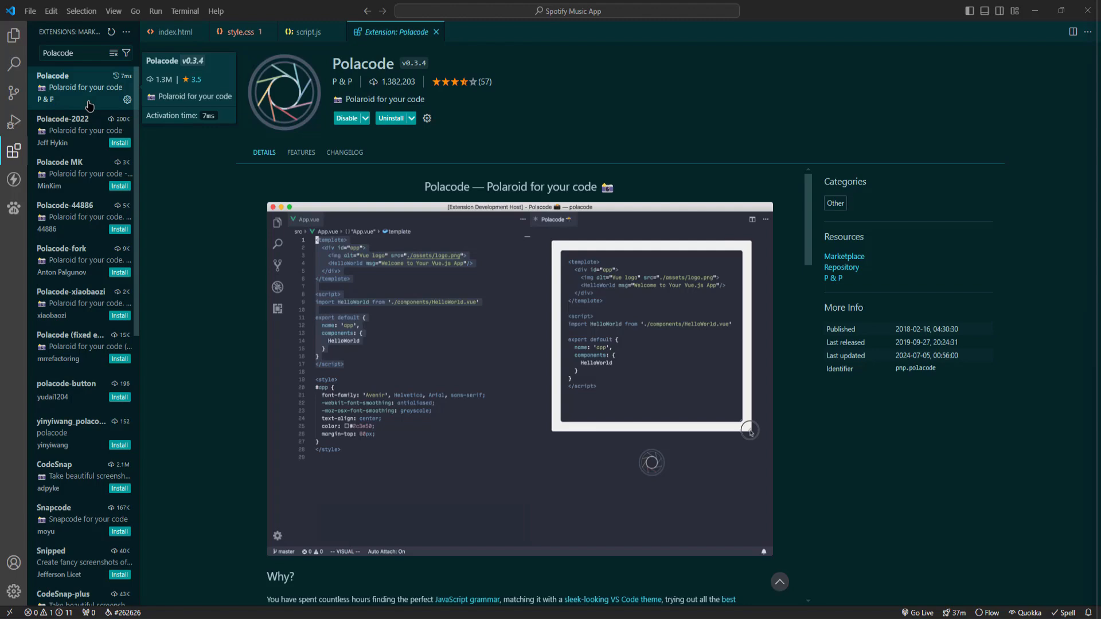
left_click(308, 32)
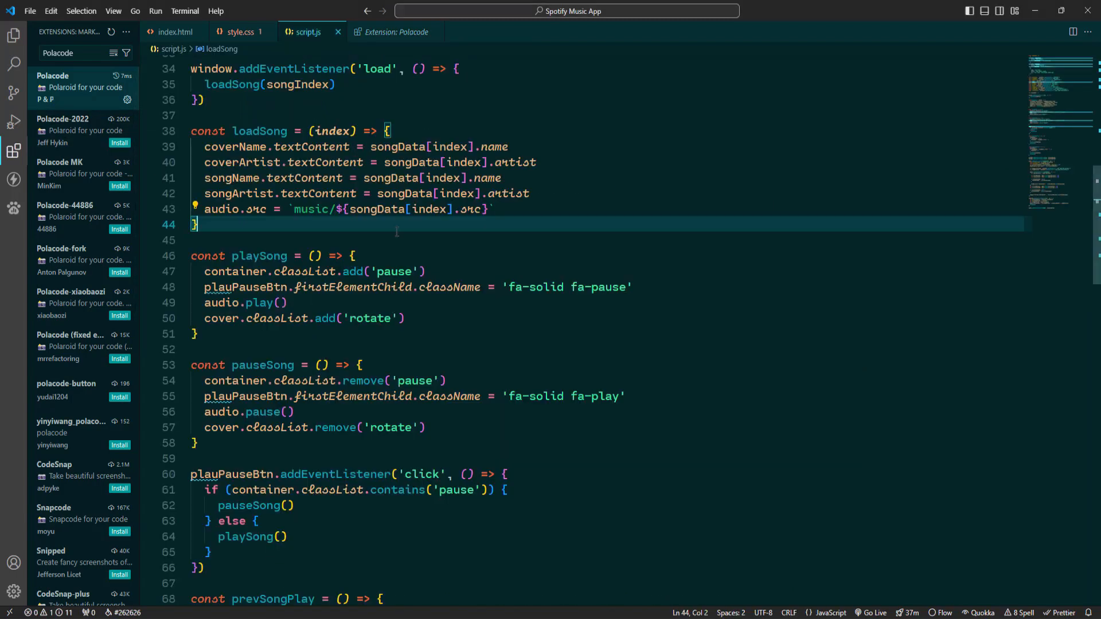
Step: Run the Polacode command from the command palette to snapshot the loadSong function
key("Ctrl+Shift+P")
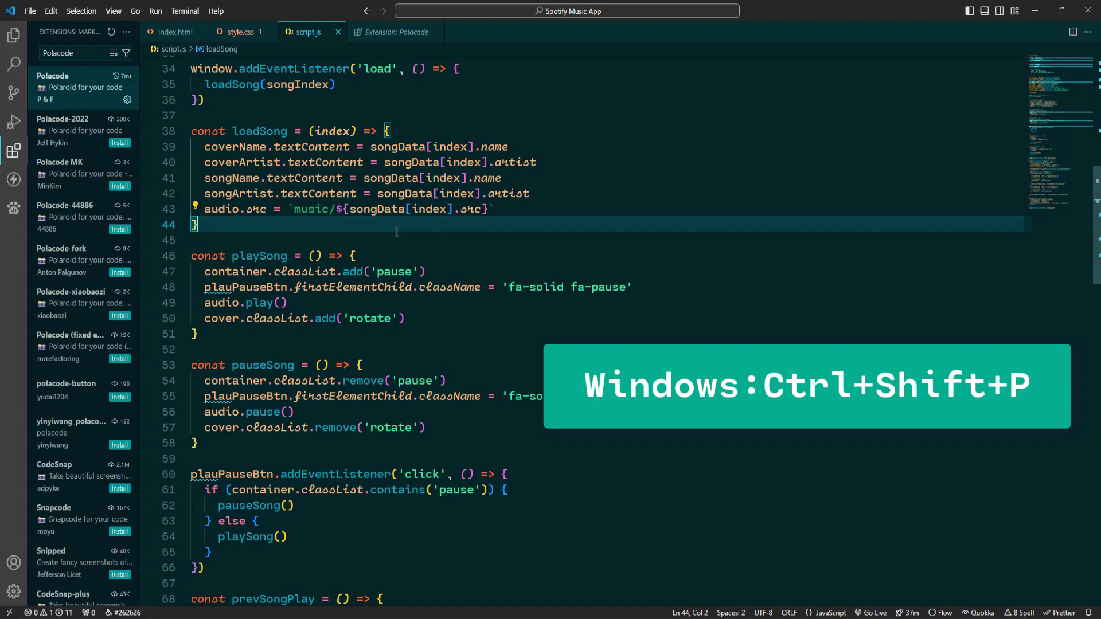
key("Ctrl+Shift+P")
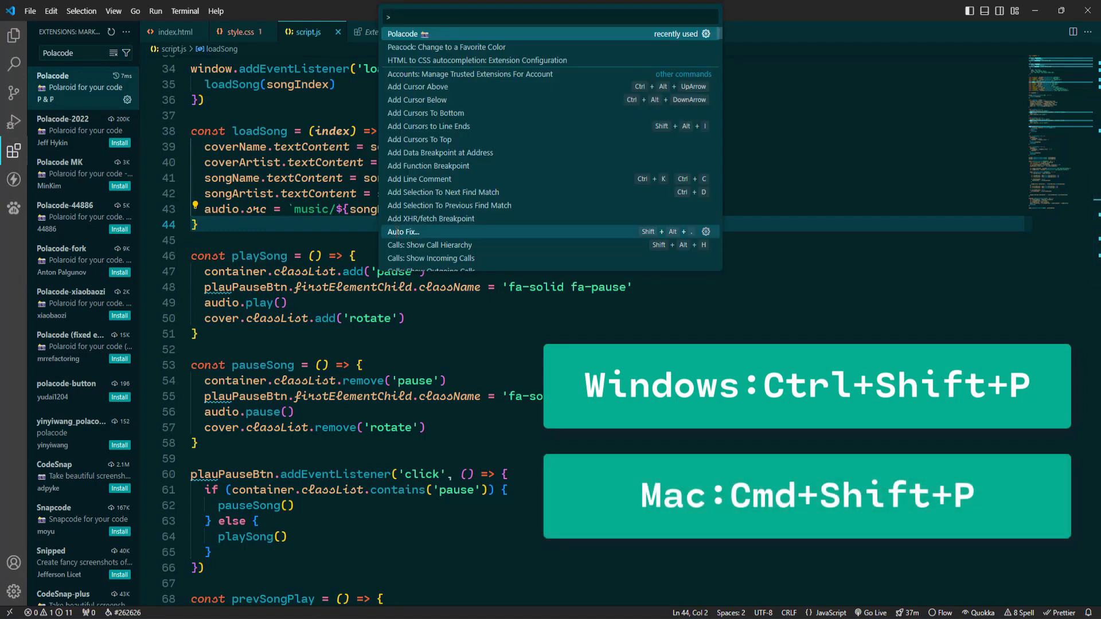
type("P")
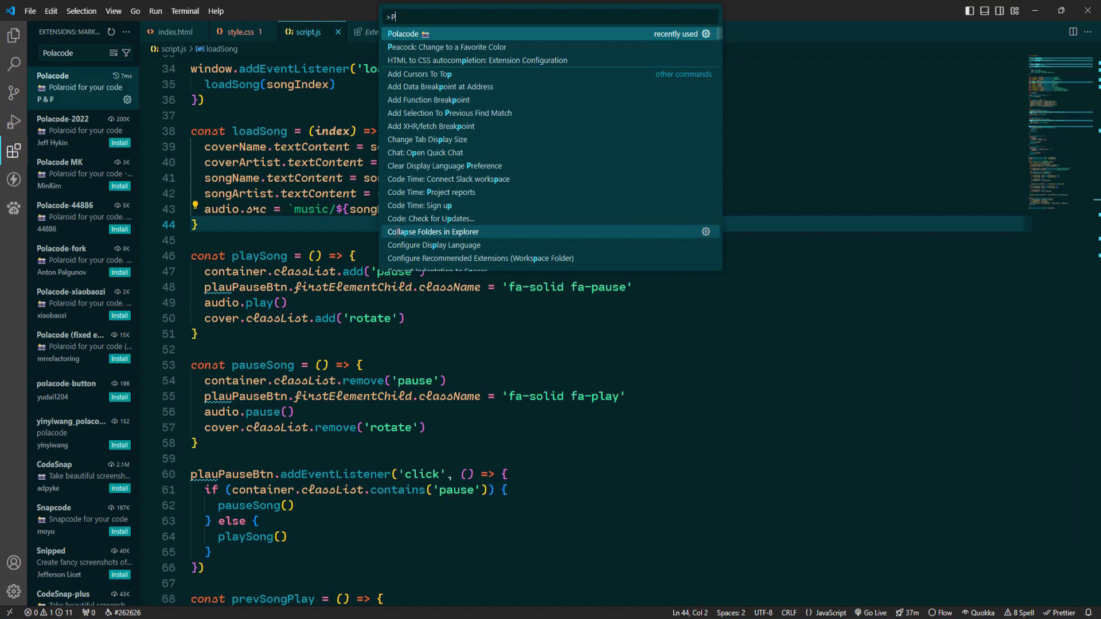
left_click(409, 33)
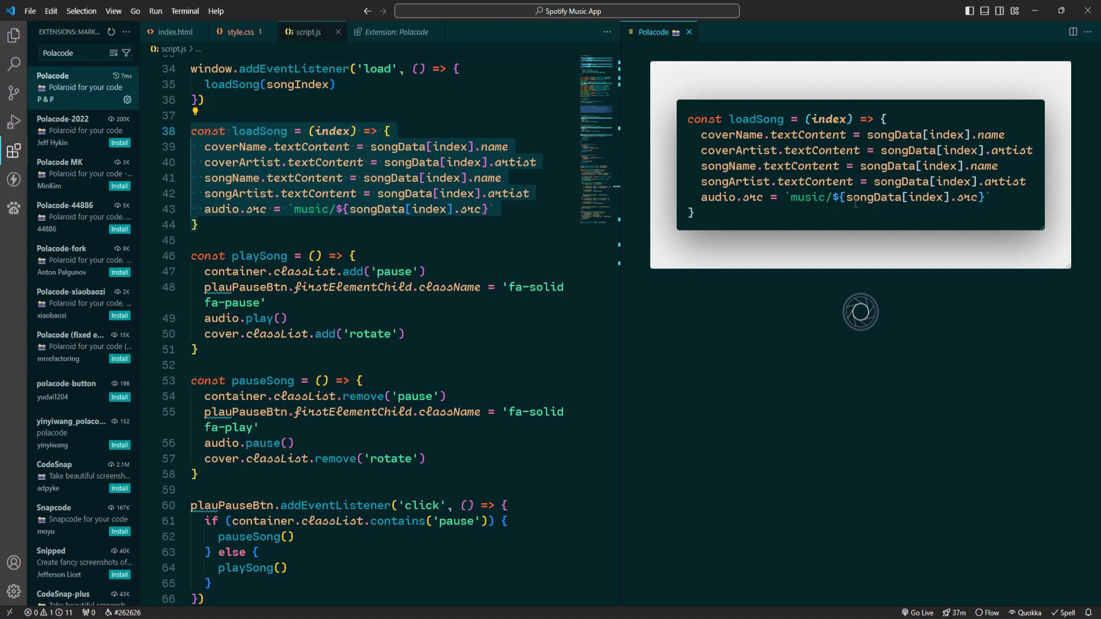
mouse_move(857, 323)
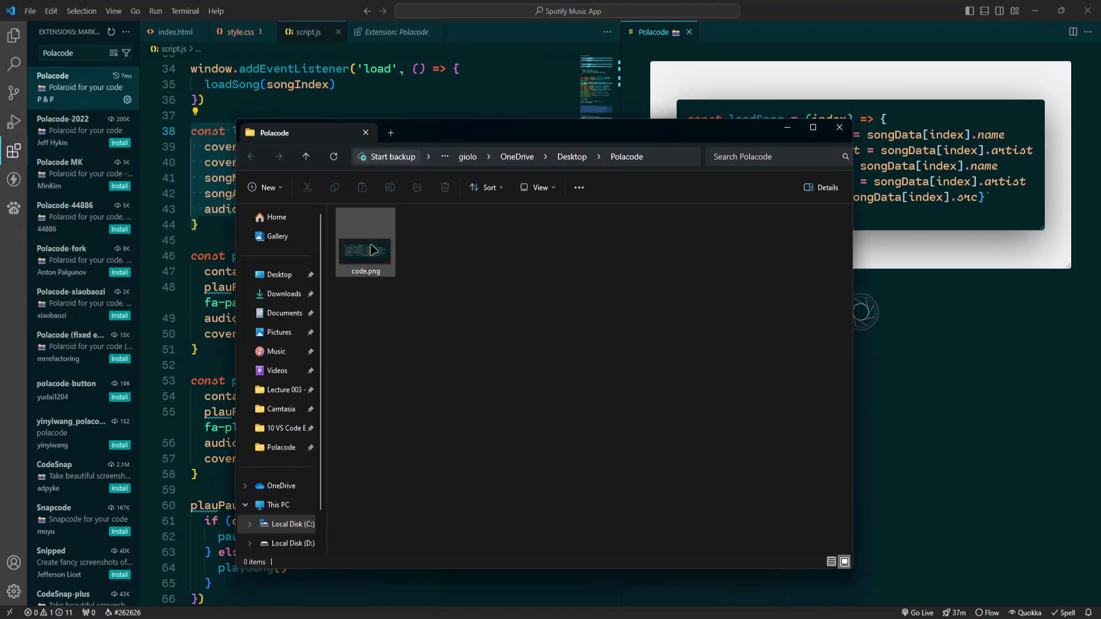
Step: View the saved code.png snapshot of loadSong in Photos
double_click(364, 244)
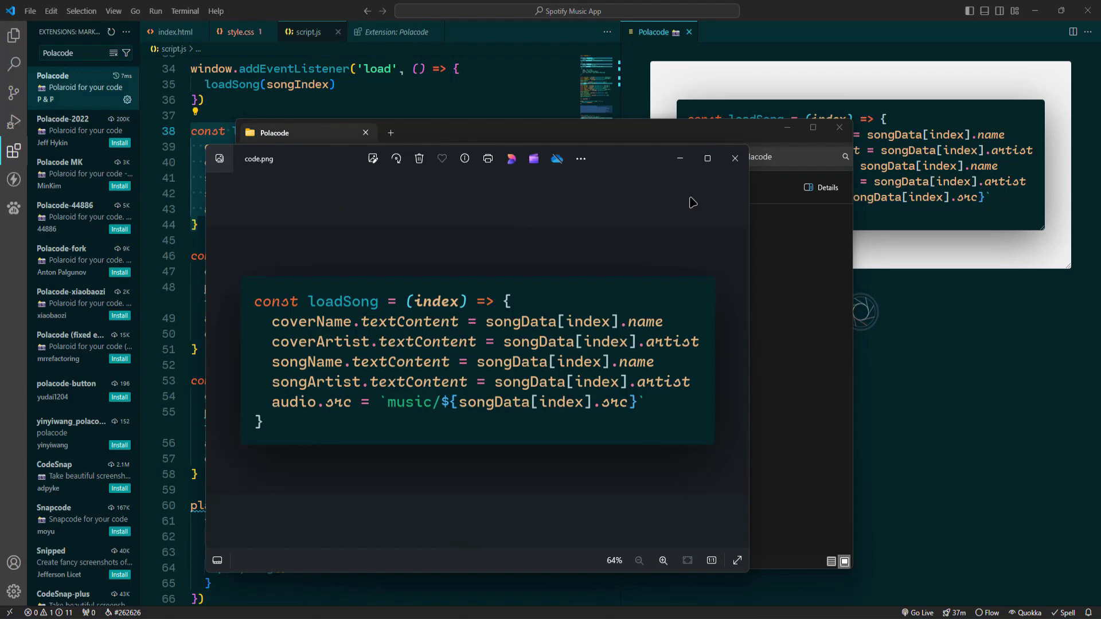
left_click(708, 142)
type("CSS Peek")
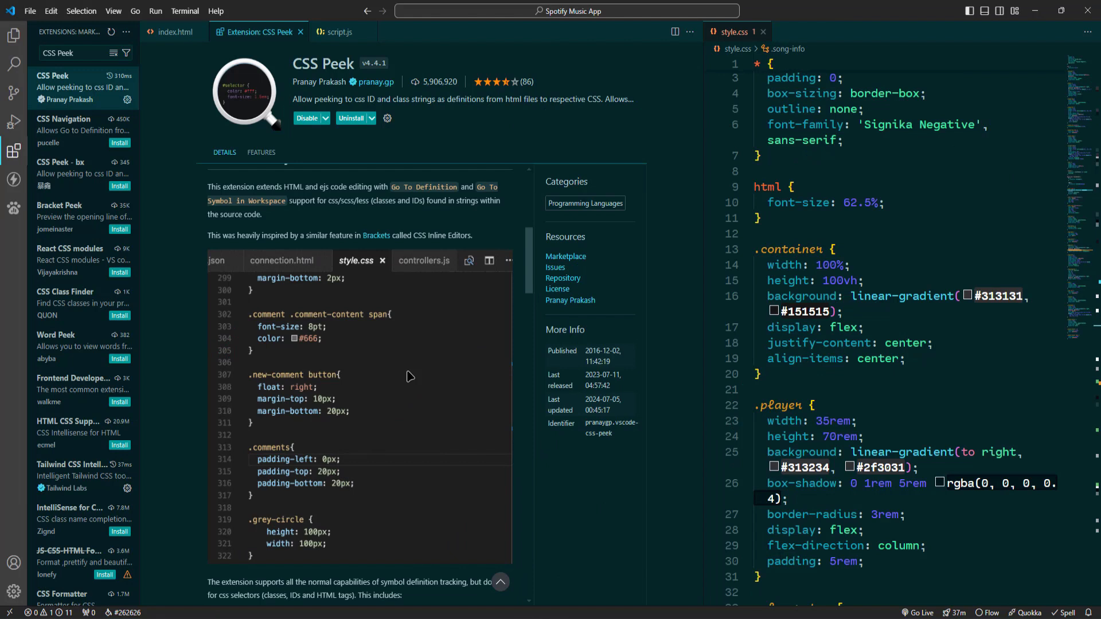
Step: Review the CSS Peek extension page, then show index.html beside style.css
left_click(280, 260)
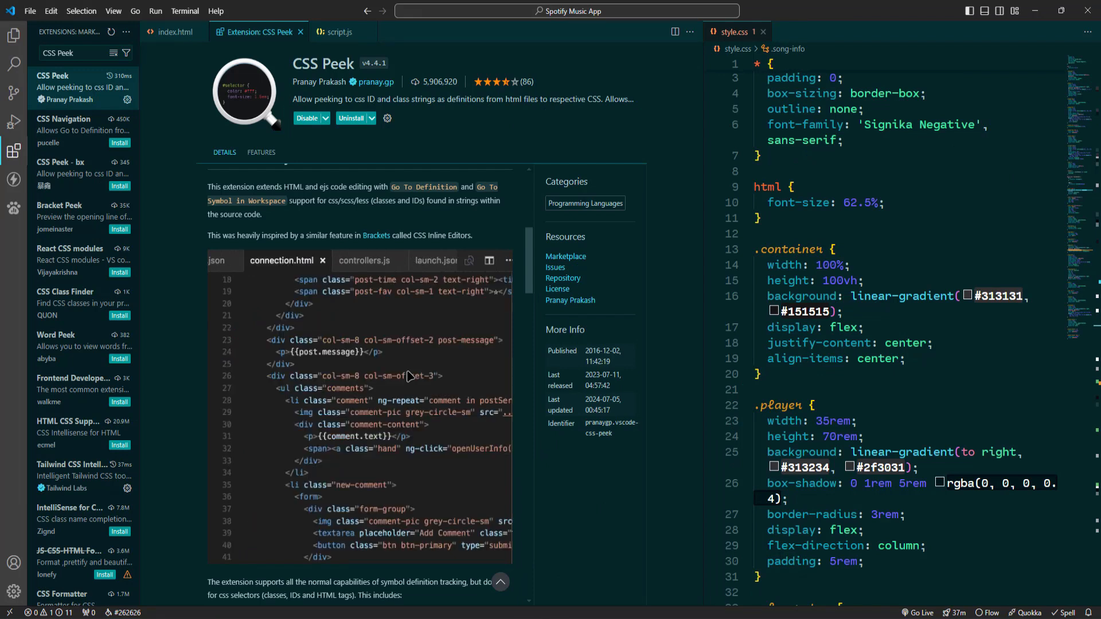
left_click(346, 387)
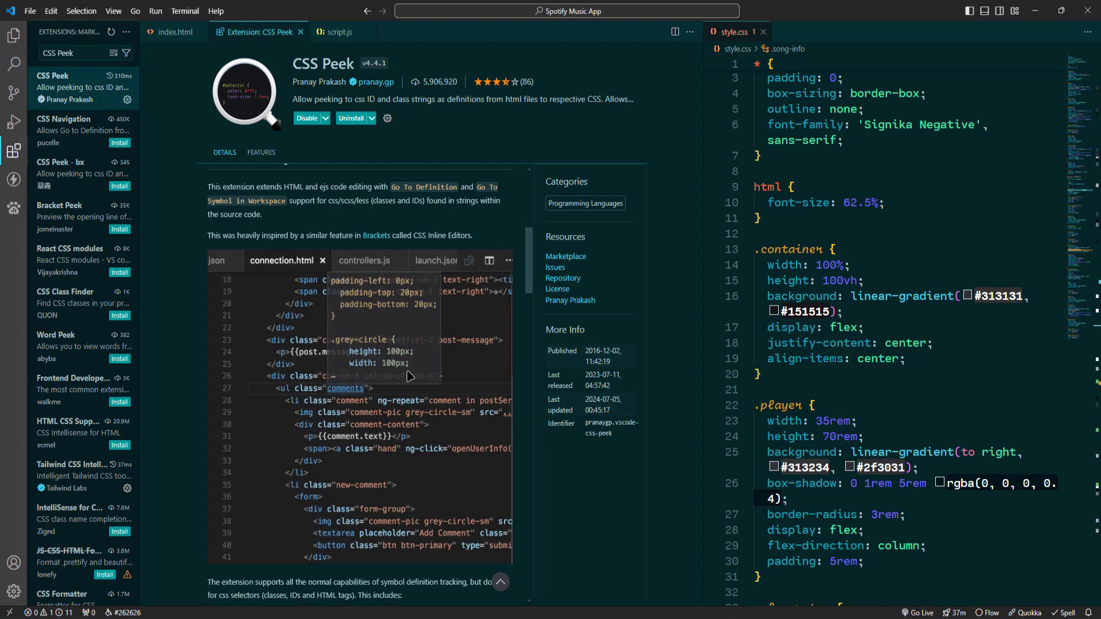
left_click(357, 261)
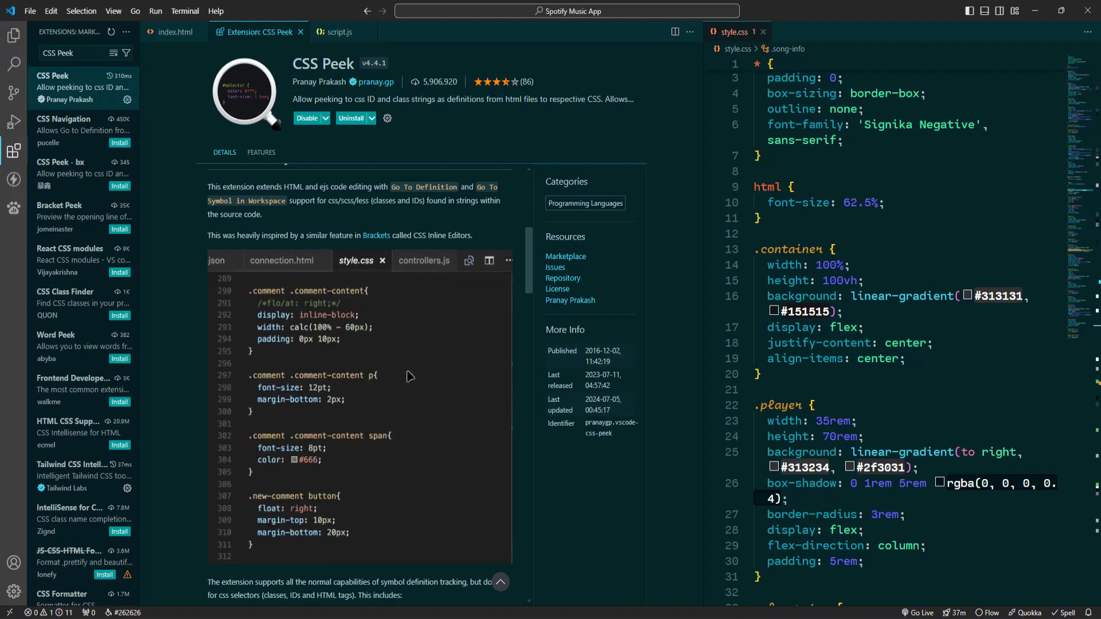
scroll("down", 3)
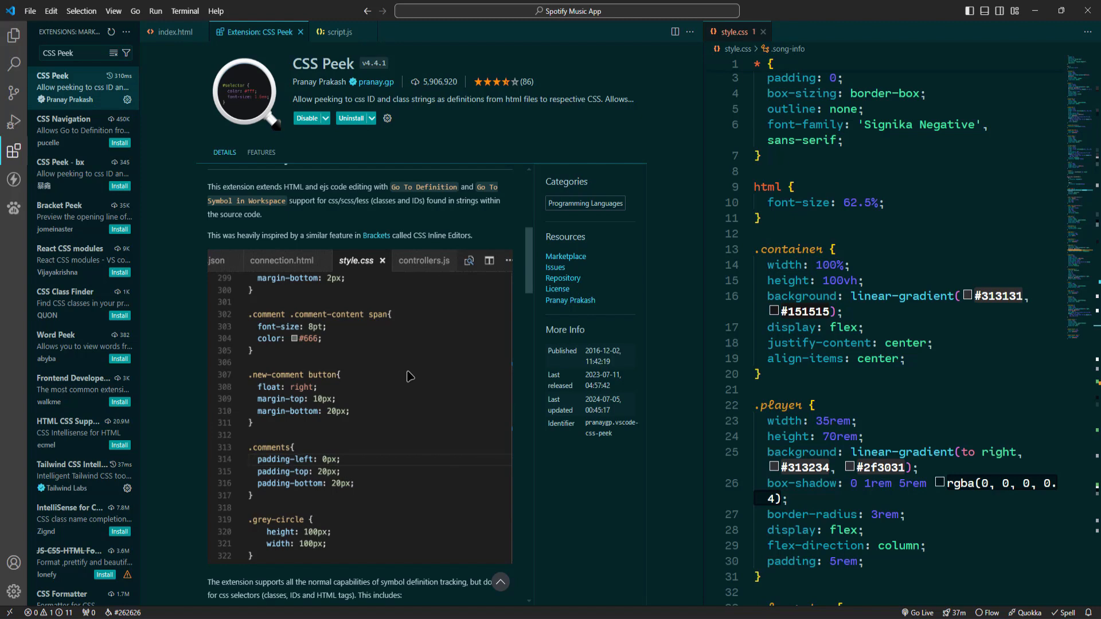
left_click(282, 260)
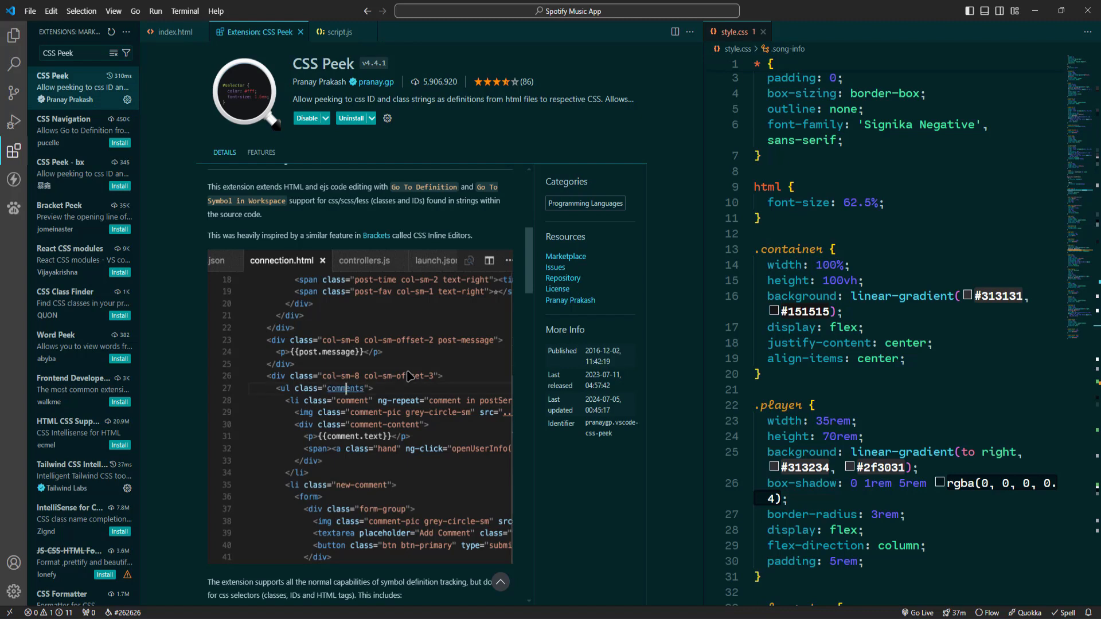
left_click(344, 388)
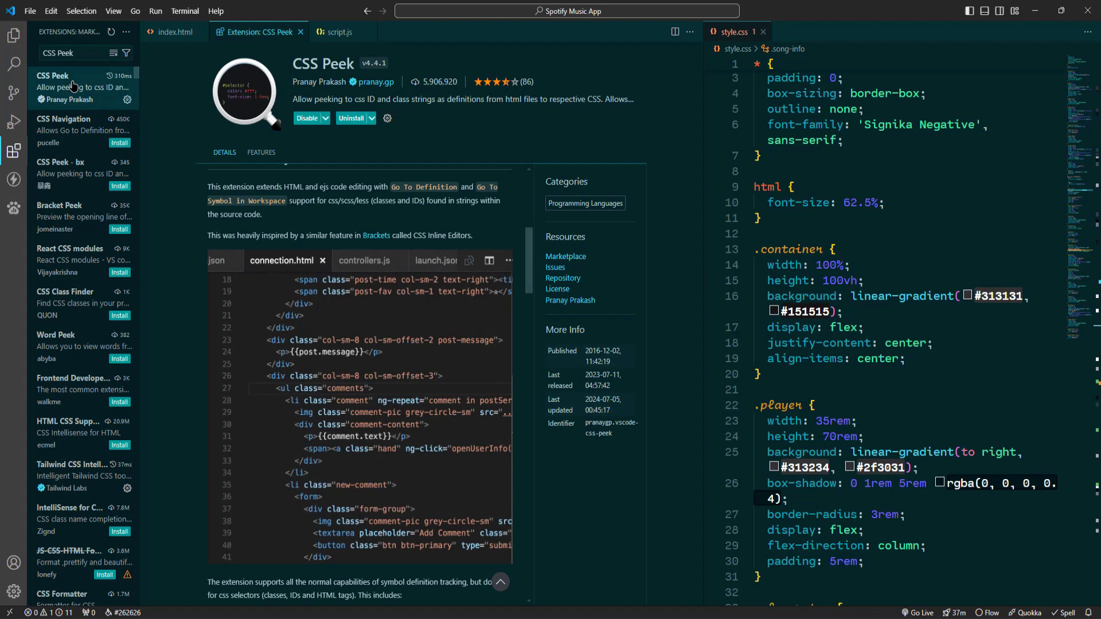
mouse_move(346, 388)
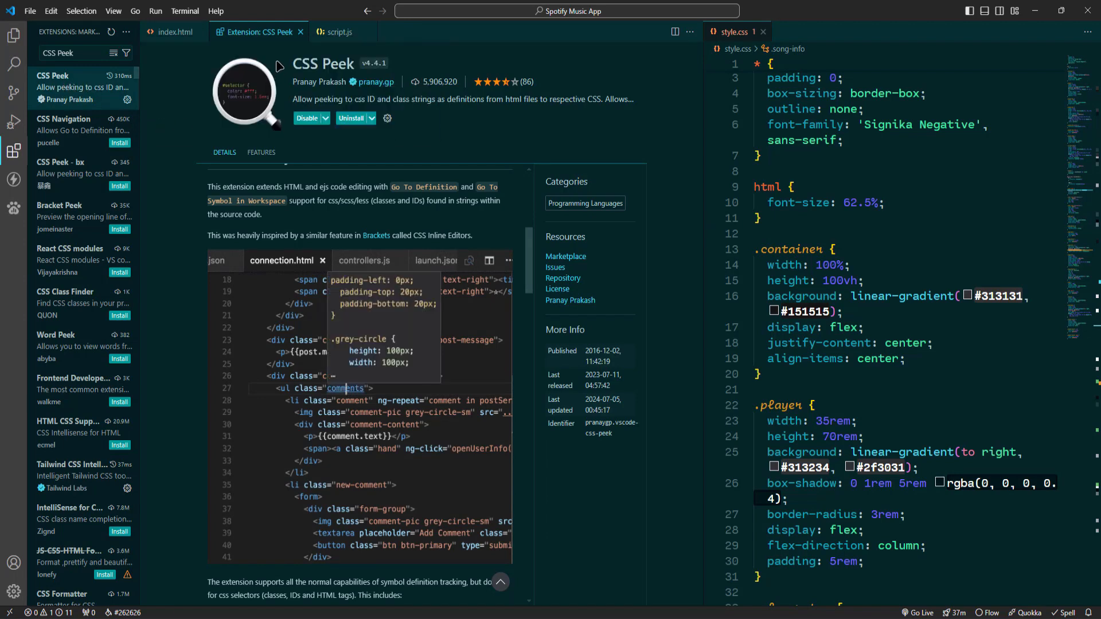
left_click(174, 32)
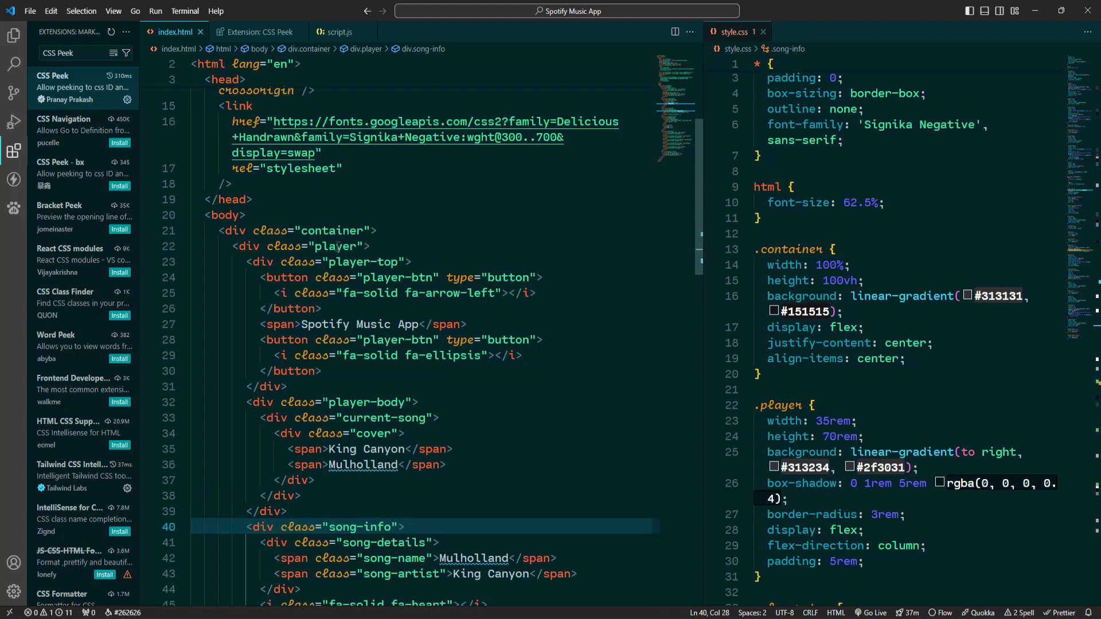
Step: Peek the song-info CSS rules from index.html and set margin-bottom and .player padding to 10rem
left_click(337, 245)
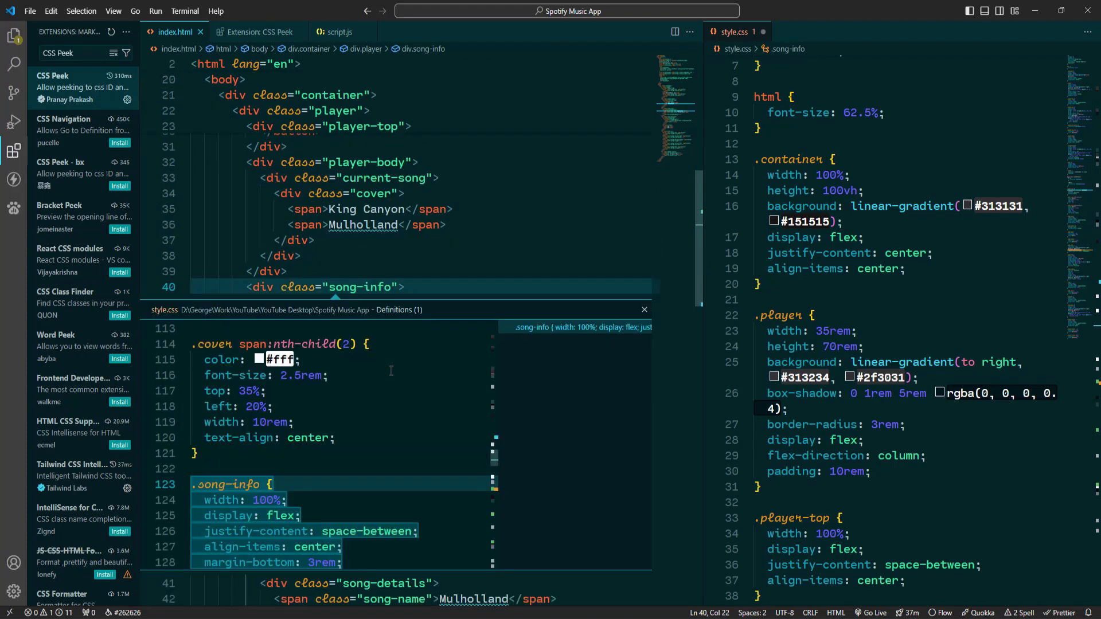
scroll("down", 3)
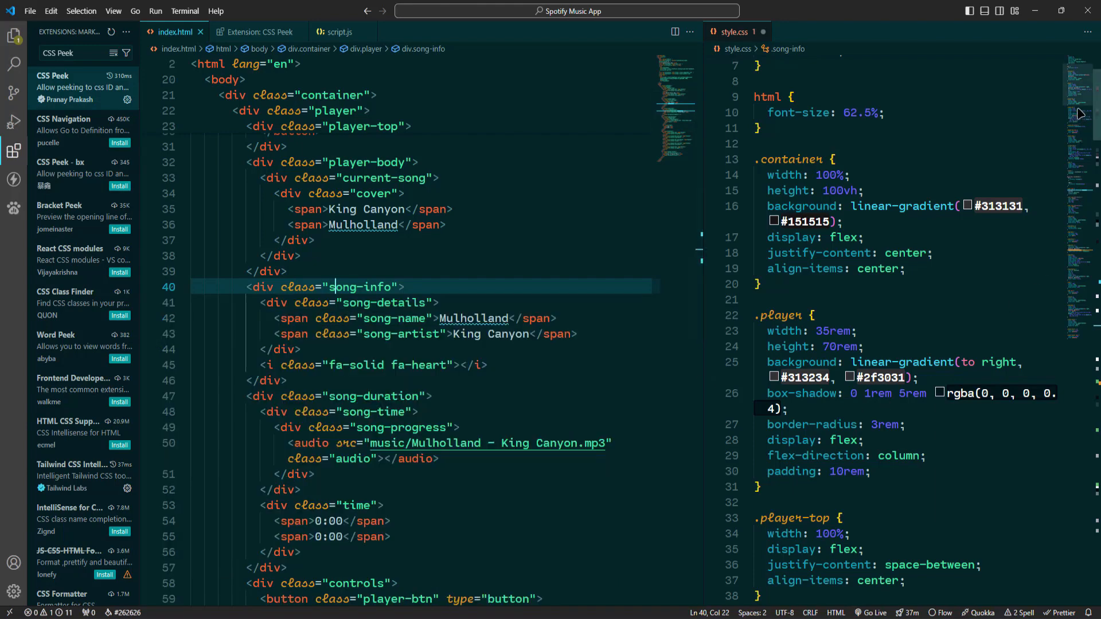
scroll("down", 3)
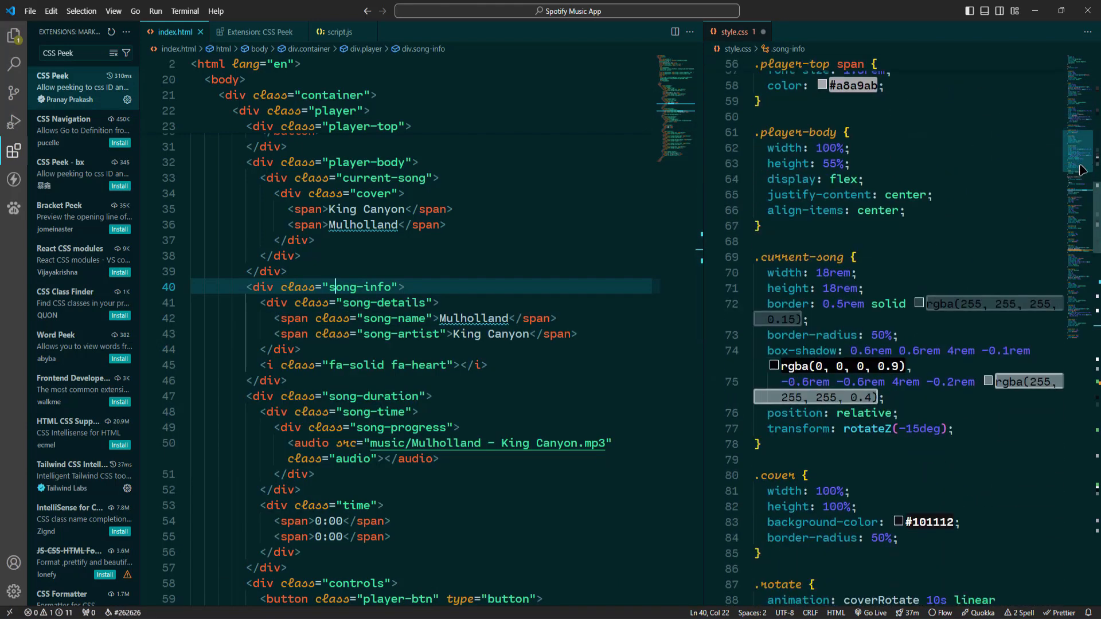
scroll("down", 3)
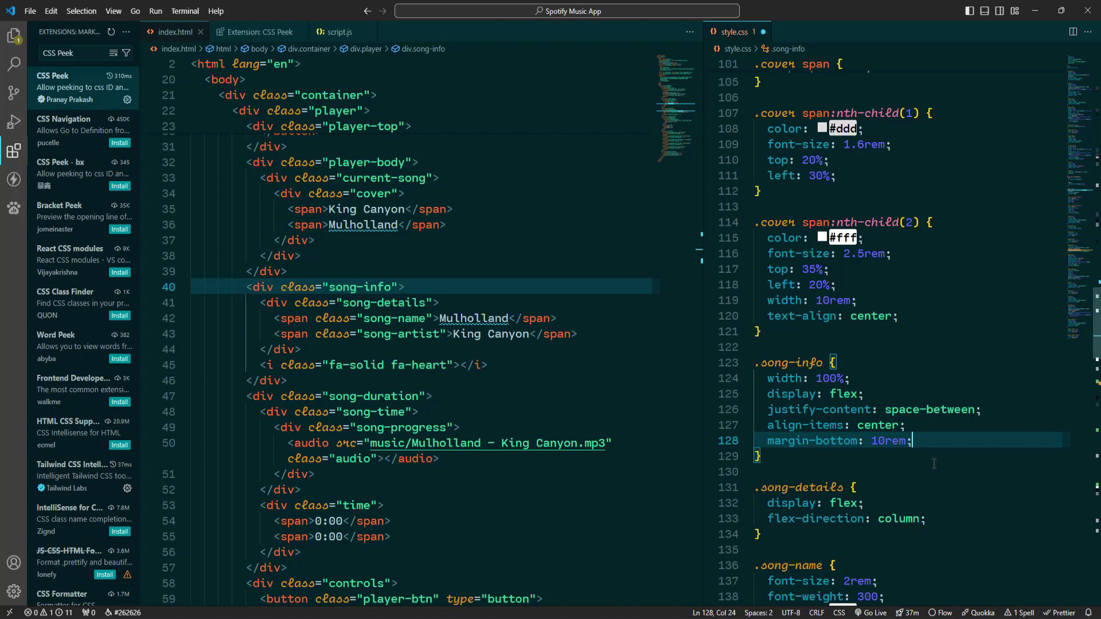
left_click(257, 32)
type("Color Highlight")
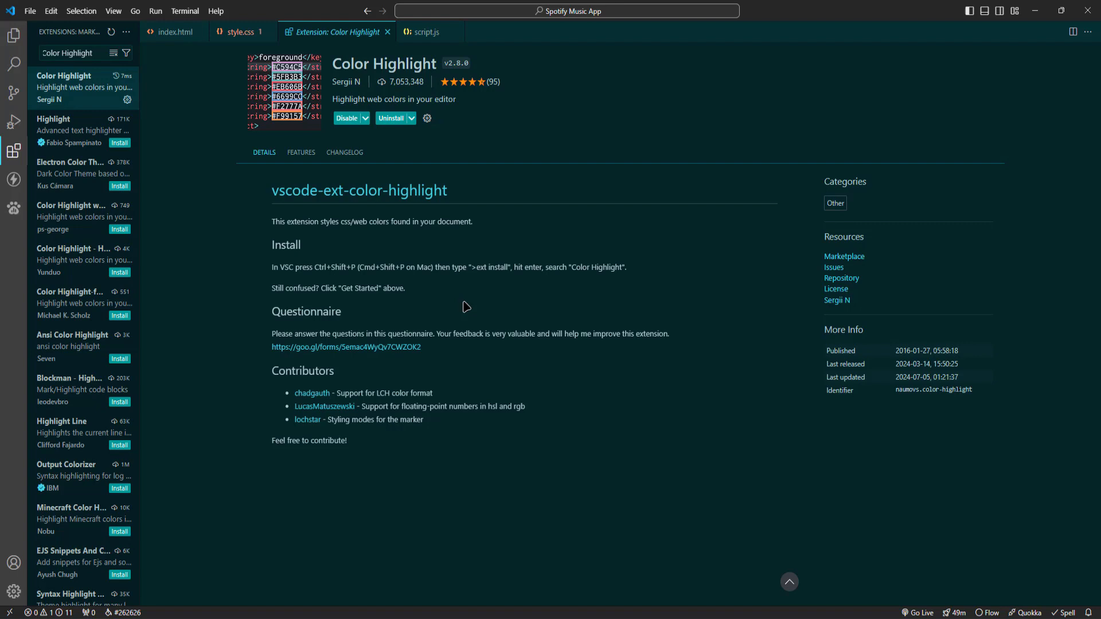
mouse_move(456, 300)
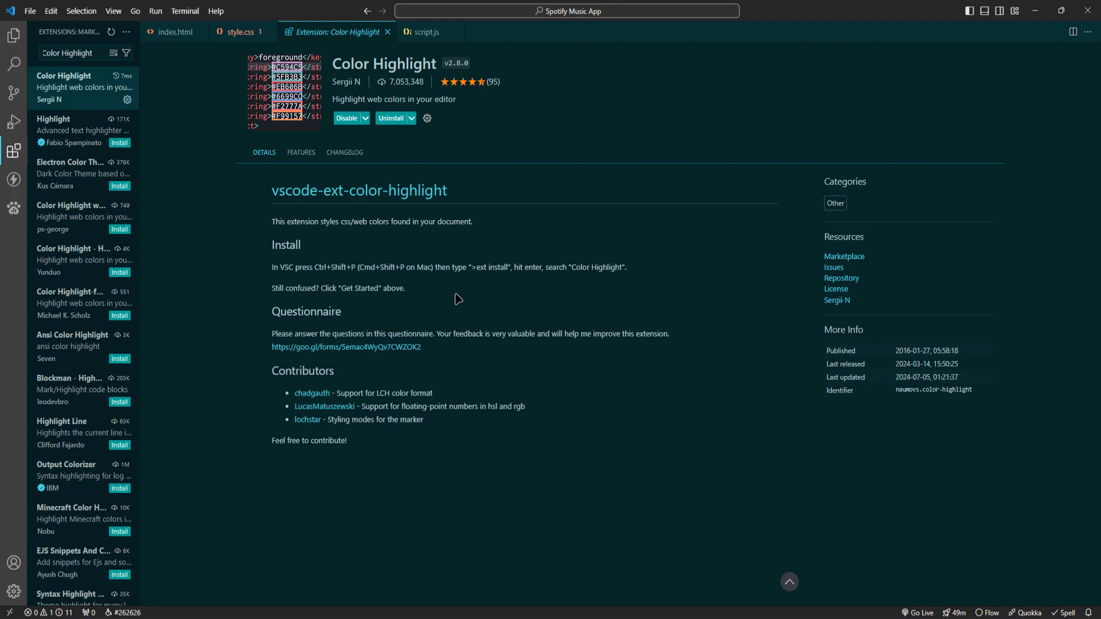
mouse_move(68, 87)
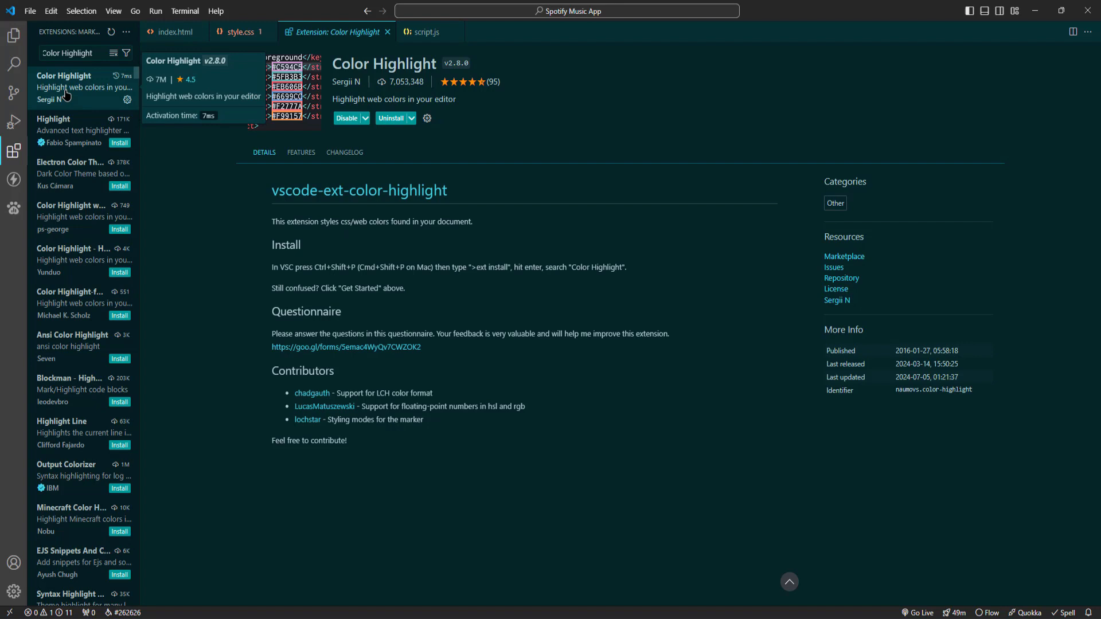
Step: Show style.css with its colour values like #313234 highlighted by Color Highlight
left_click(236, 33)
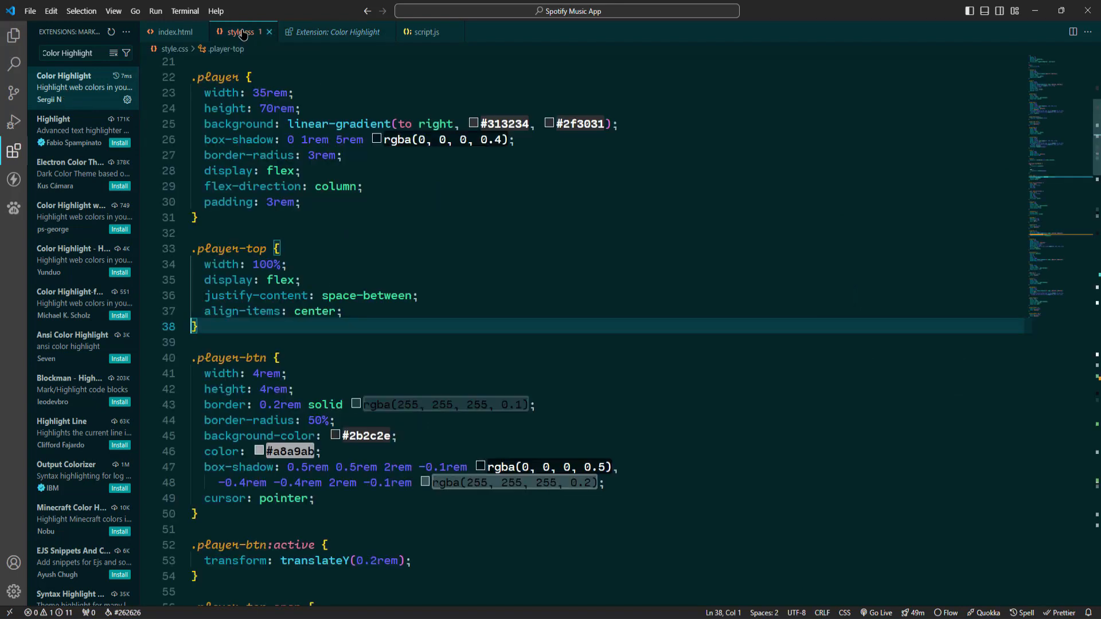
Step: Add color: #6877f4; to the .player-top rule so its swatch previews inline
left_click(342, 312)
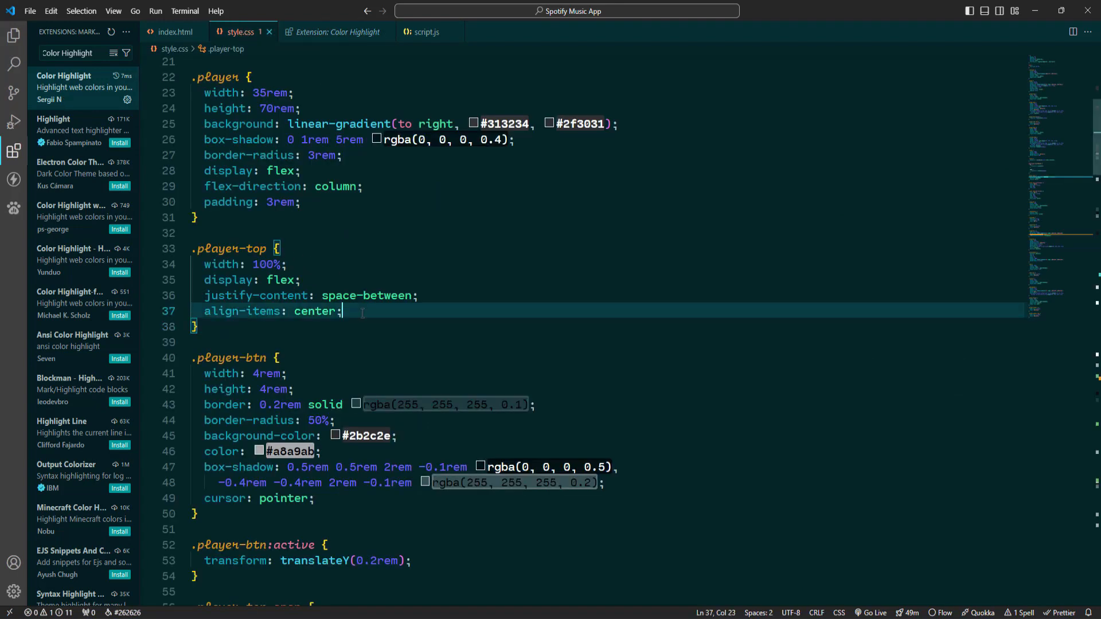
type("color")
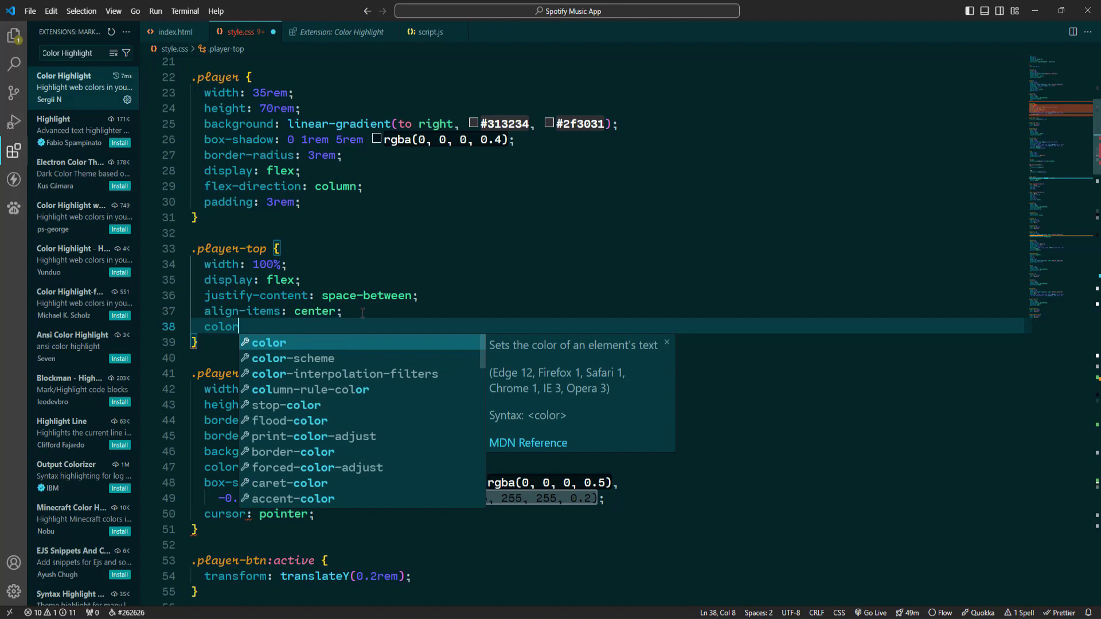
type(": #6")
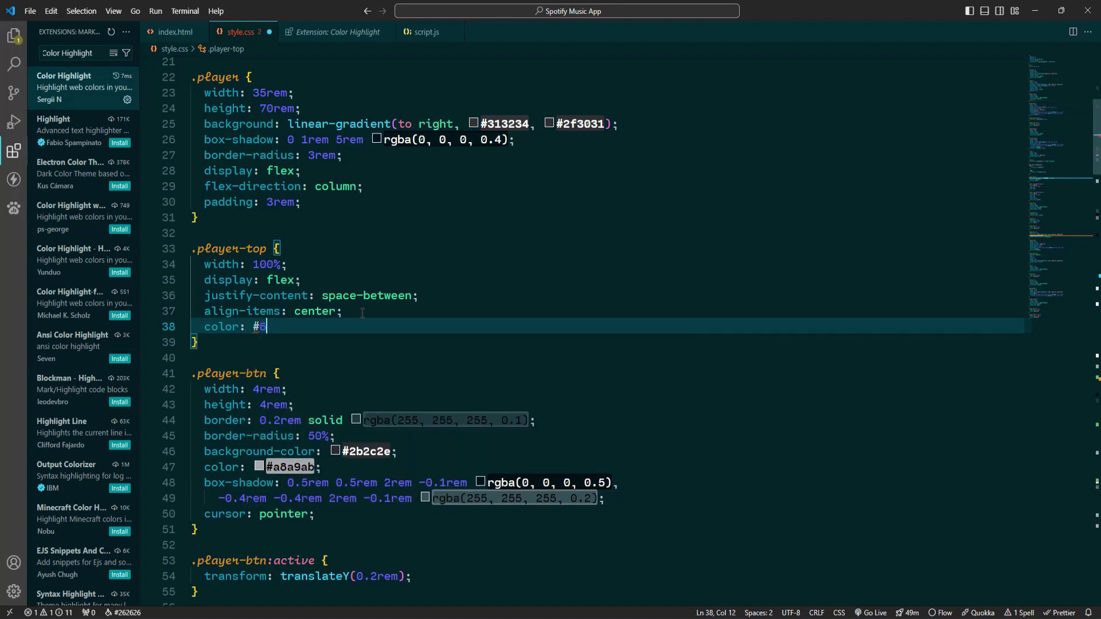
type("877f4")
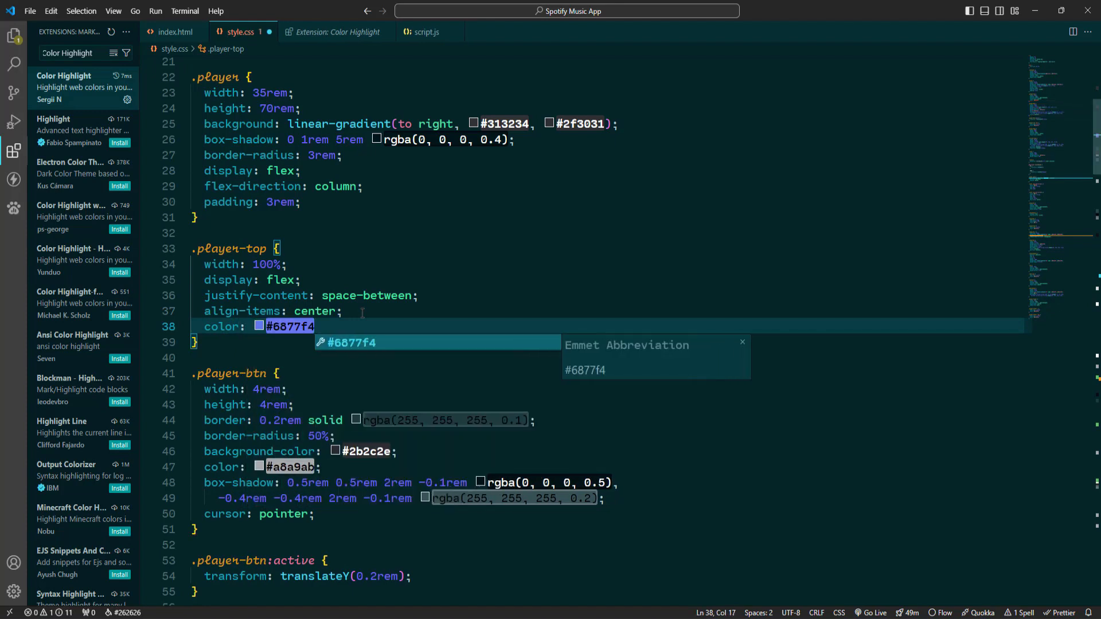
type(";")
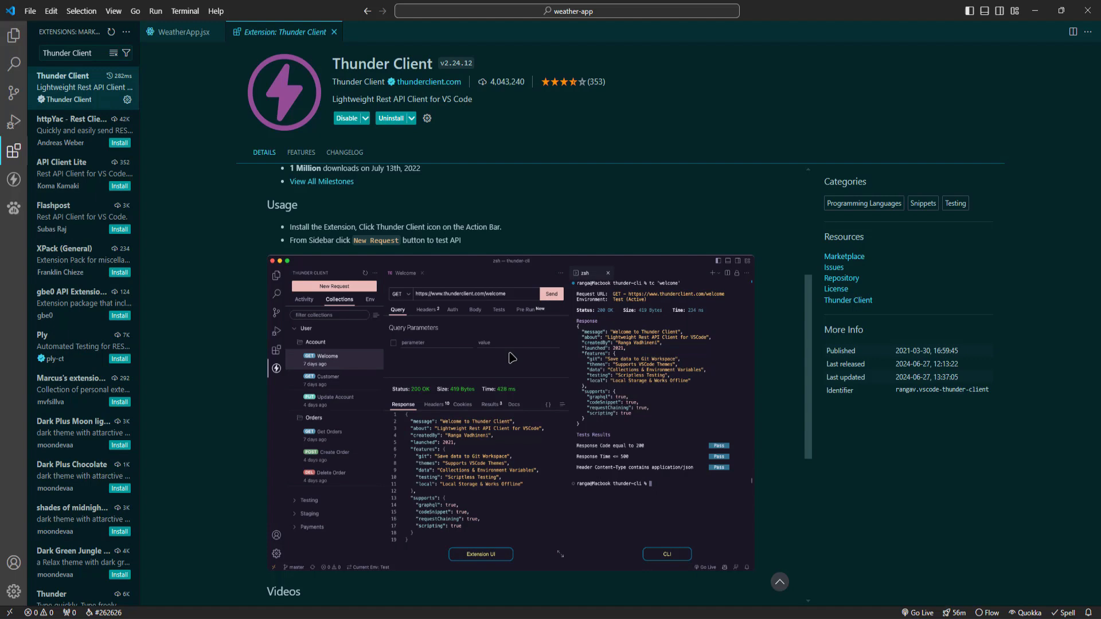
mouse_move(96, 85)
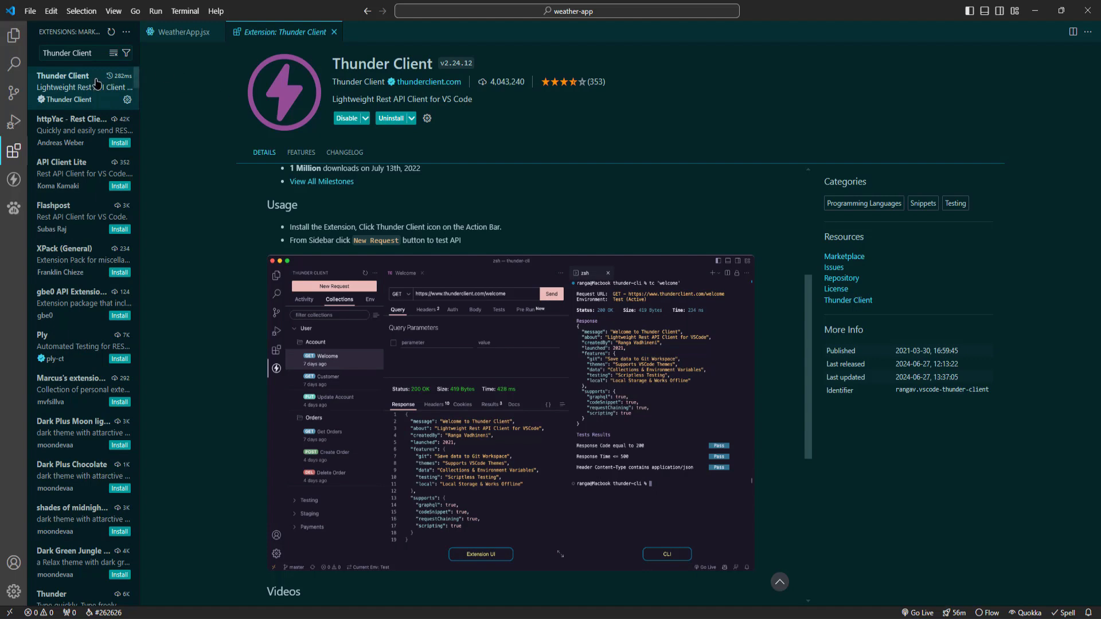
mouse_move(91, 94)
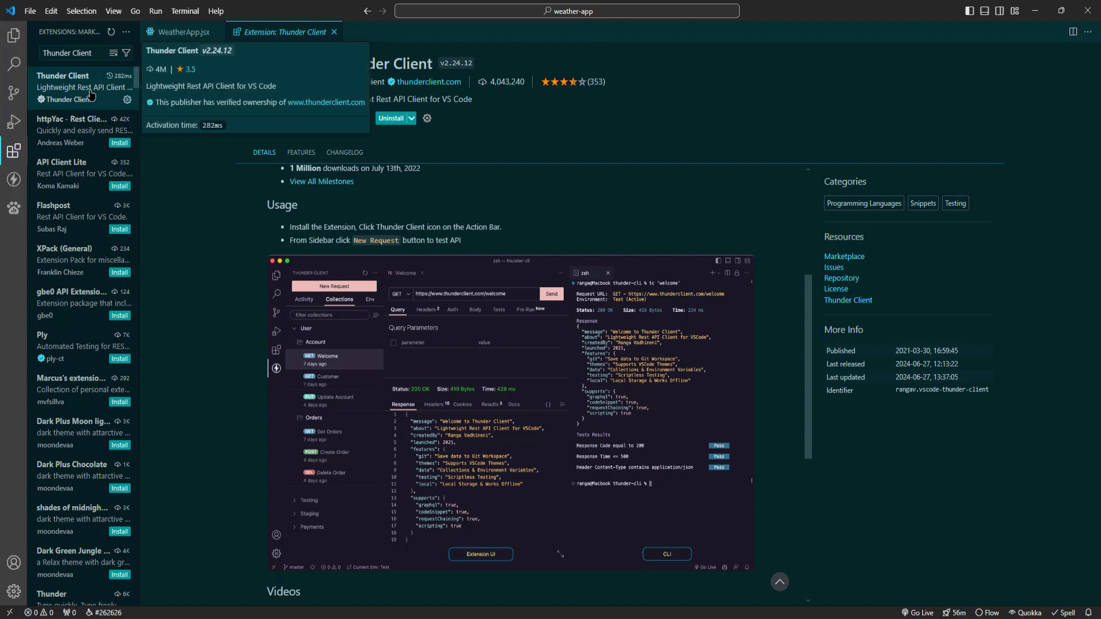
mouse_move(29, 179)
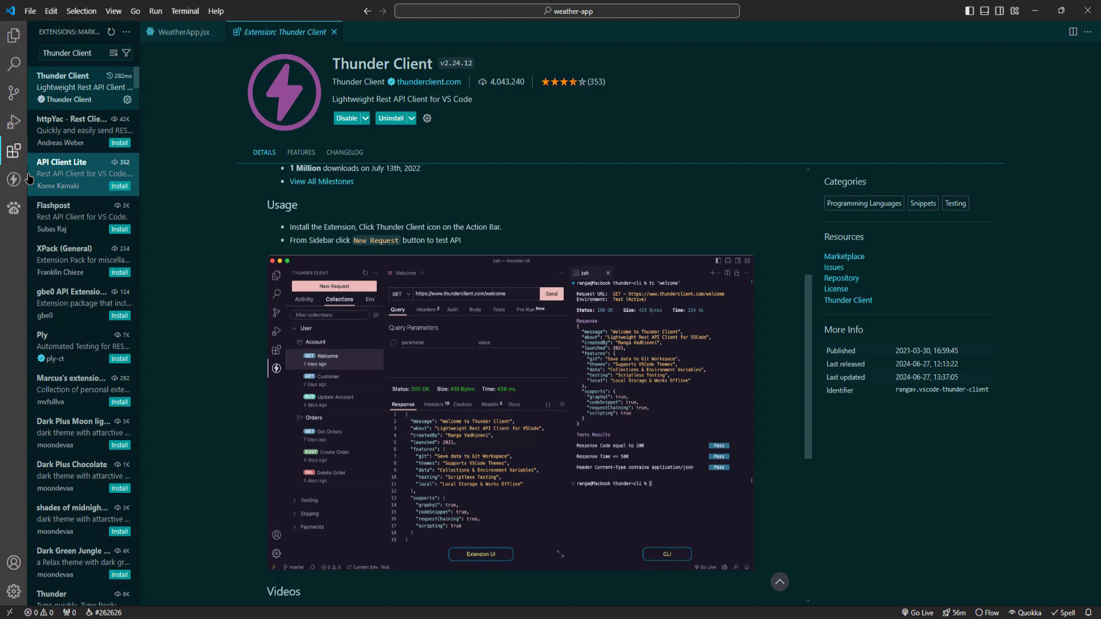
mouse_move(10, 178)
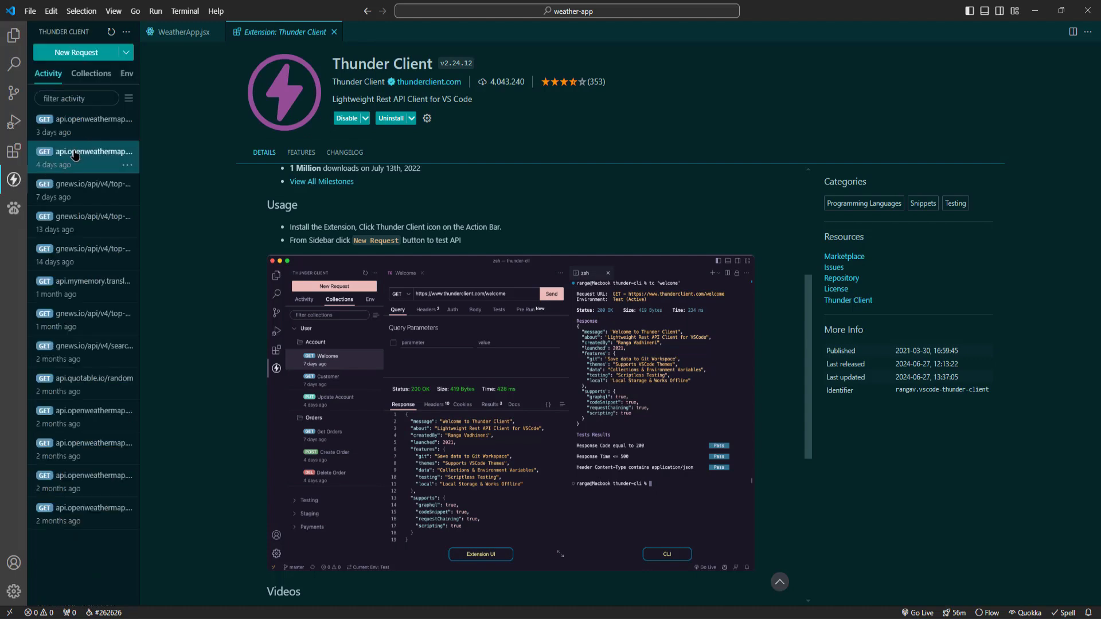
Step: Send a Thunder Client GET request to the OpenWeatherMap London URL and get 200 OK
left_click(75, 53)
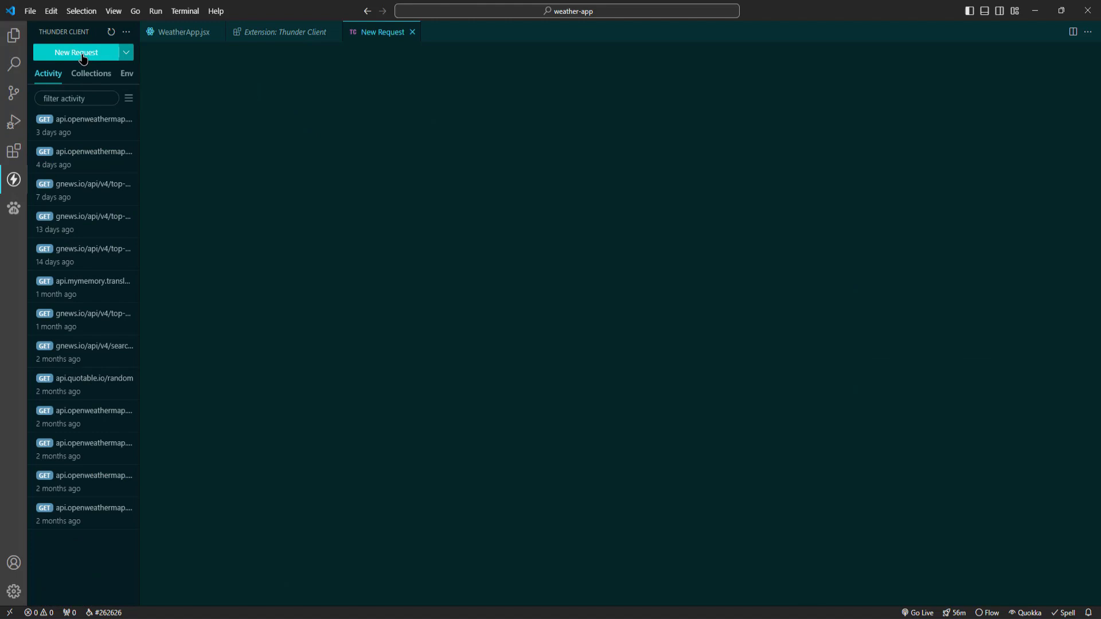
left_click(77, 53)
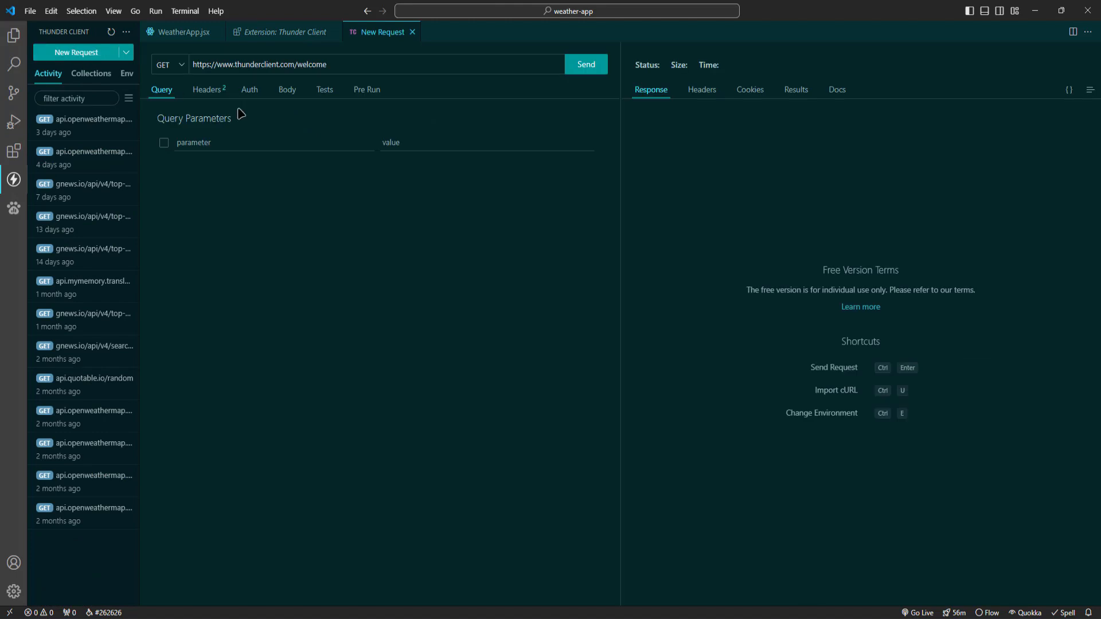
left_click(178, 32)
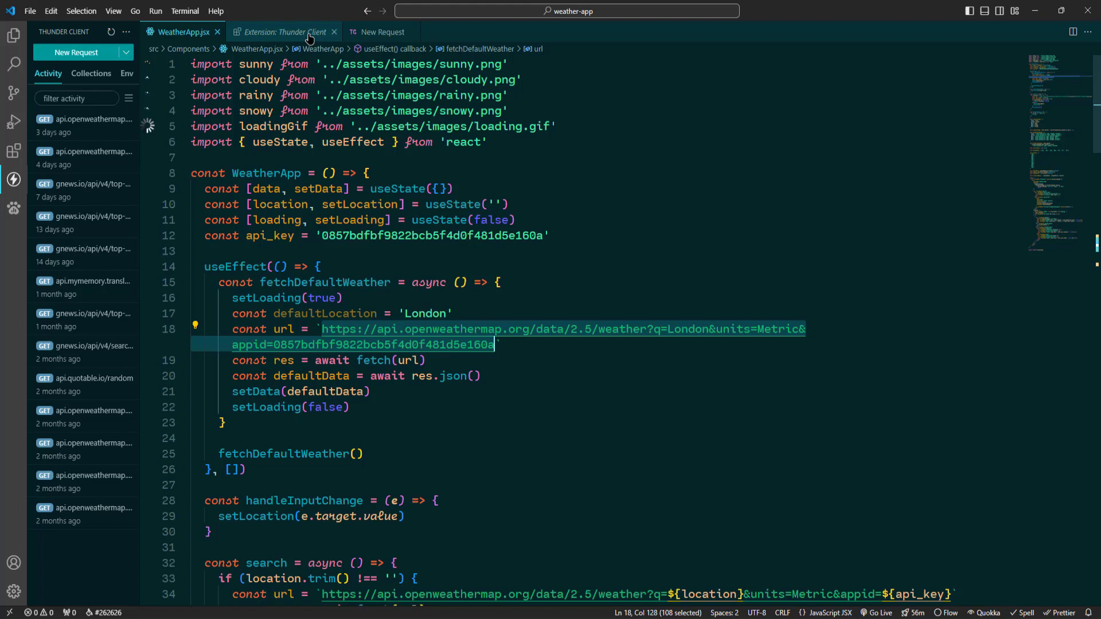
left_click(385, 32)
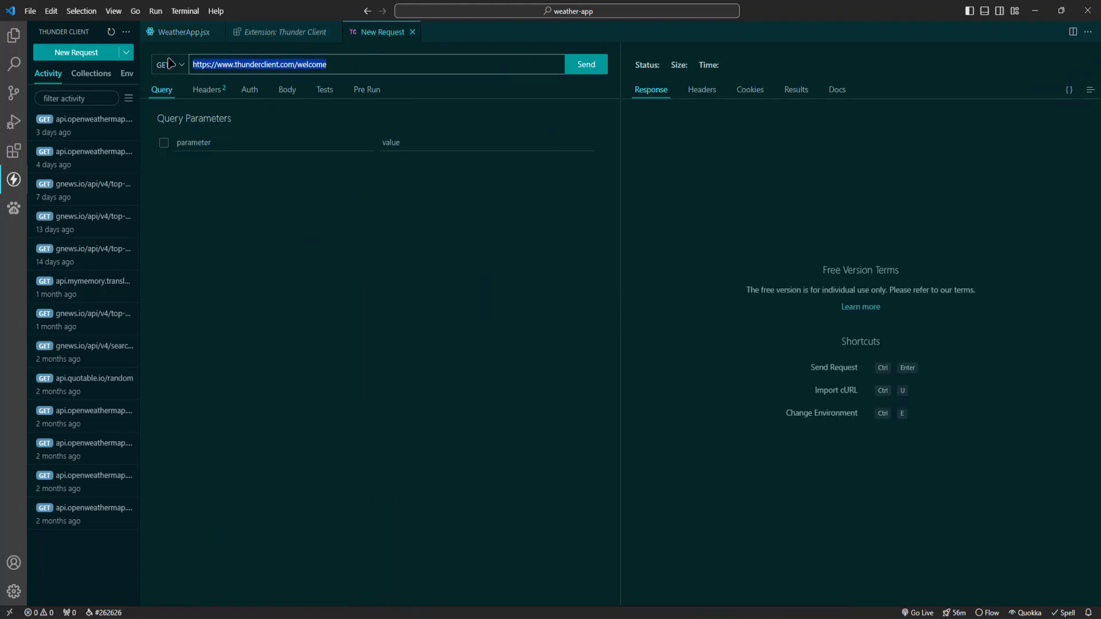
type("https://api.openweathermap.org/data/2.5/weather?q=London&units=Metric&appid=0857bdfbf9822bcb5f4d0f481d5e160a")
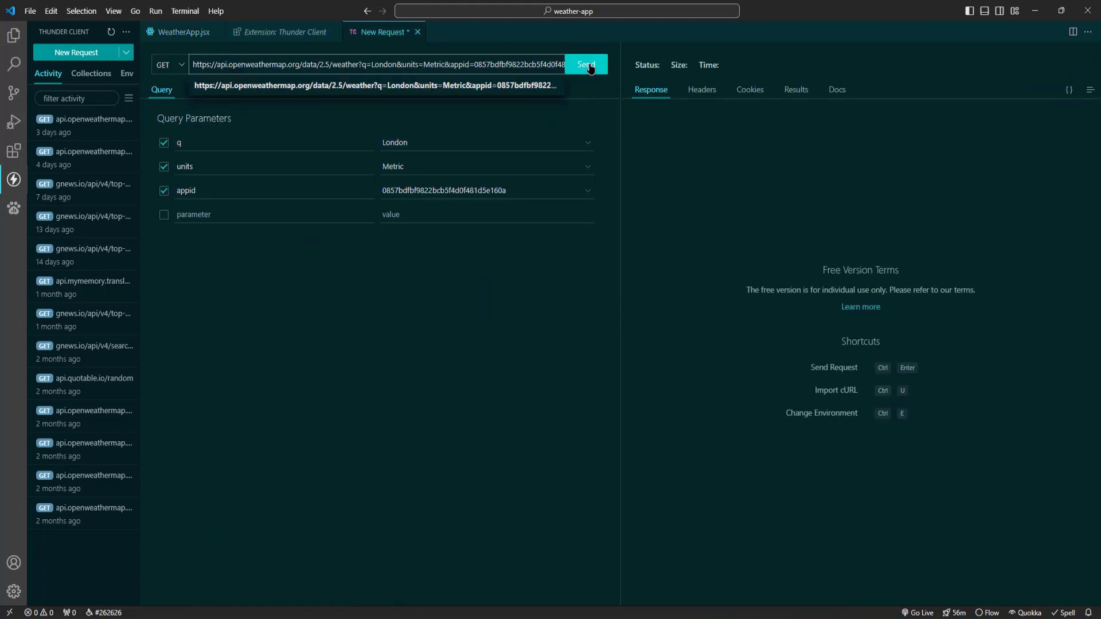
left_click(586, 64)
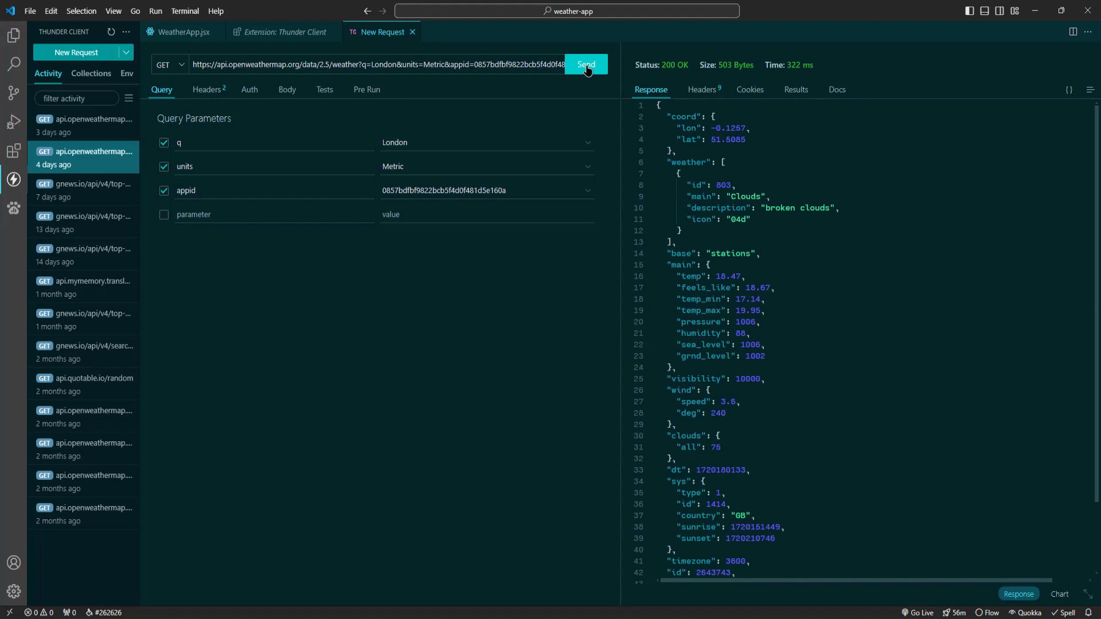
scroll("down", 3)
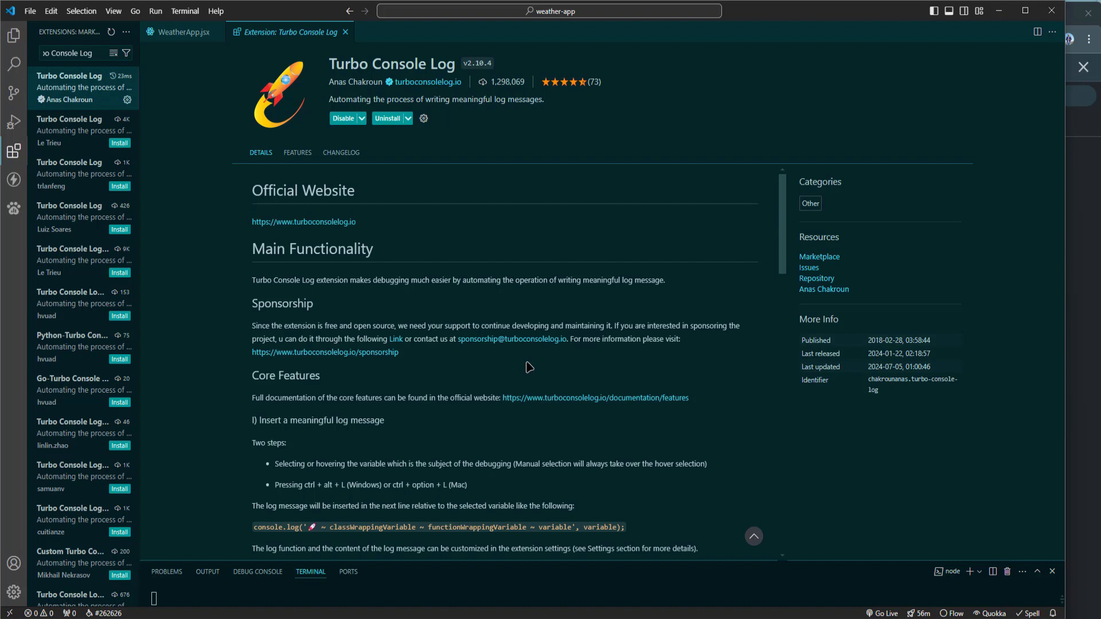
mouse_move(527, 364)
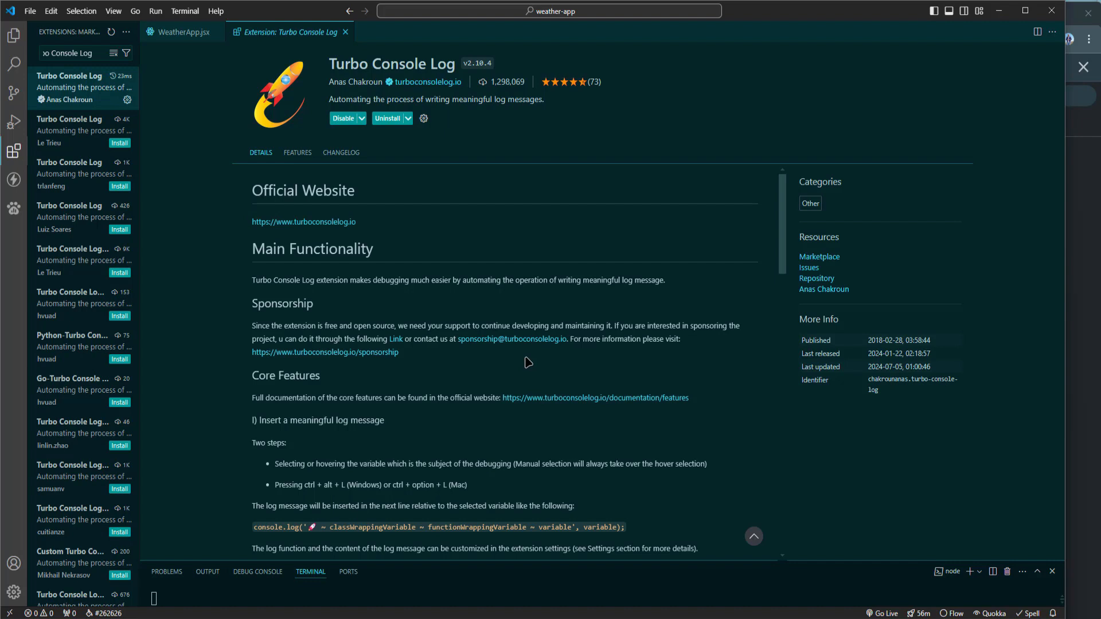
mouse_move(177, 142)
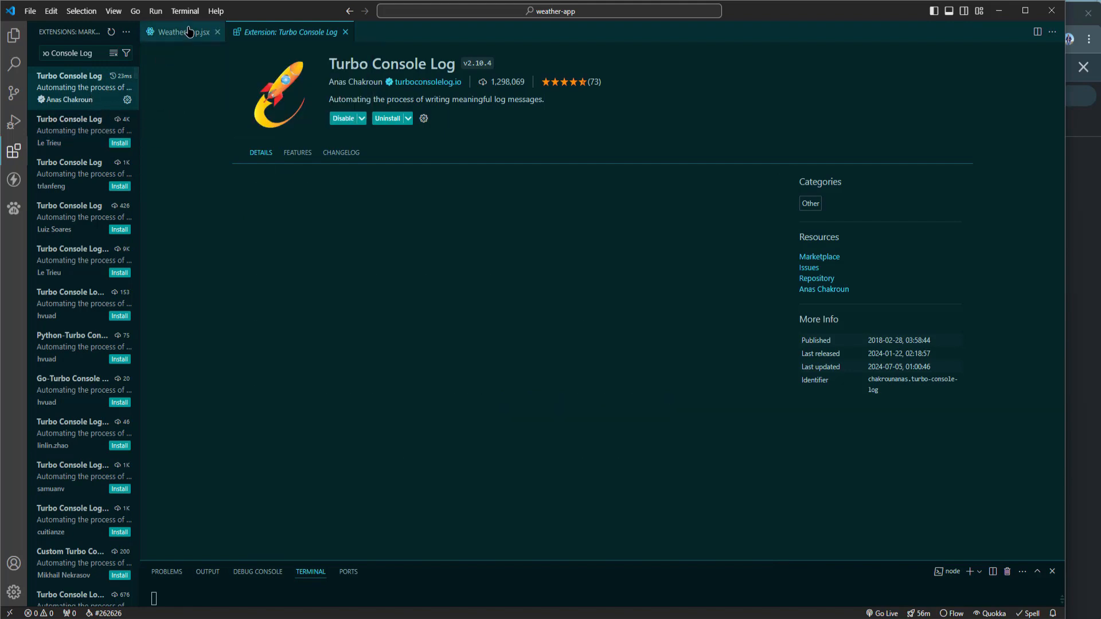
Step: Return to WeatherApp.jsx at the search function parsing searchData
left_click(178, 32)
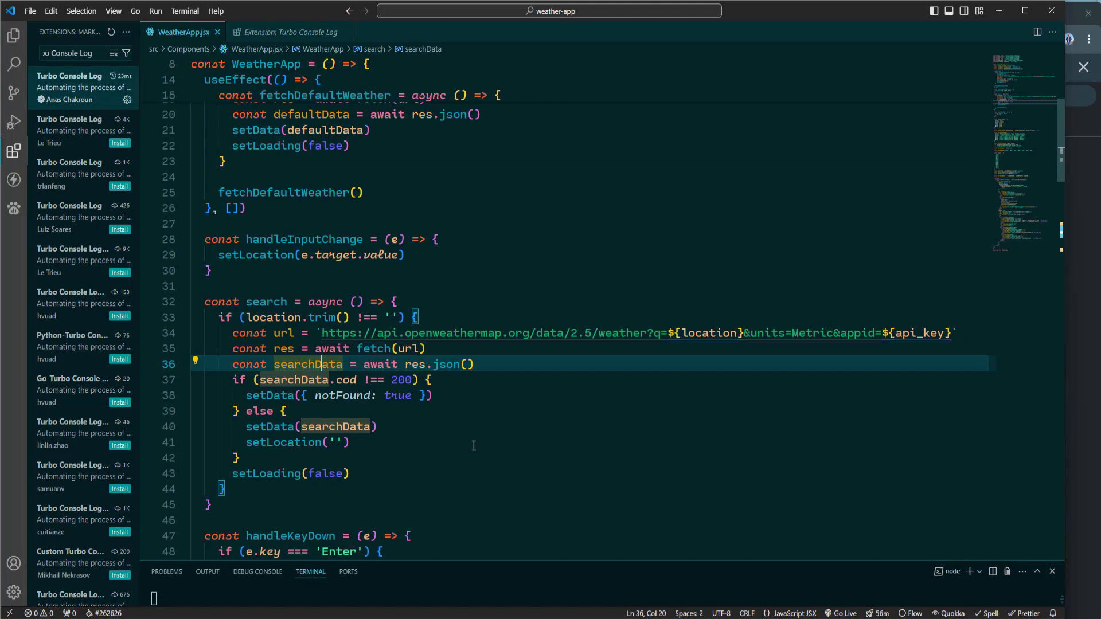
Step: Insert a Turbo Console Log statement for searchData with Ctrl+Alt+L
key("Ctrl+Alt+L")
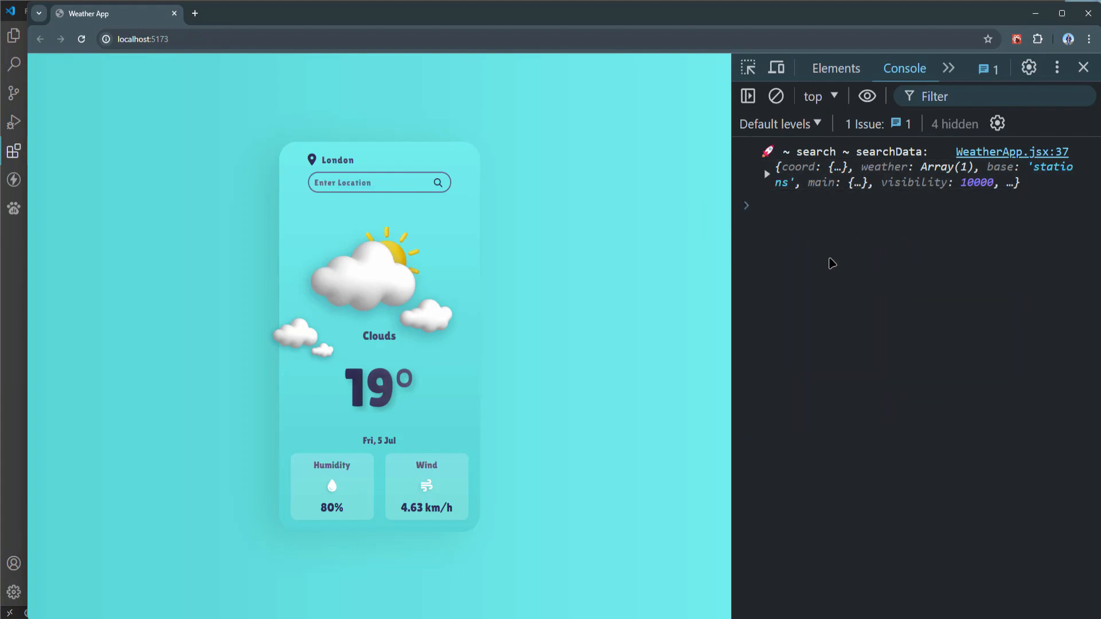
mouse_move(7, 267)
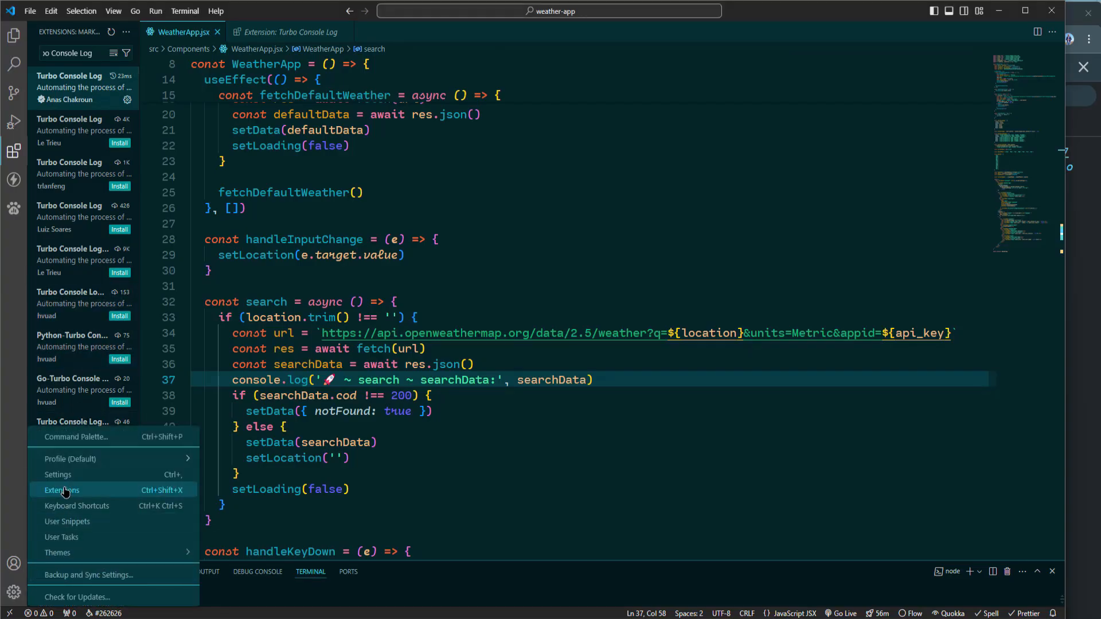
Step: Filter the Settings to 'turbo' and browse the Turbo Console Log options
left_click(57, 474)
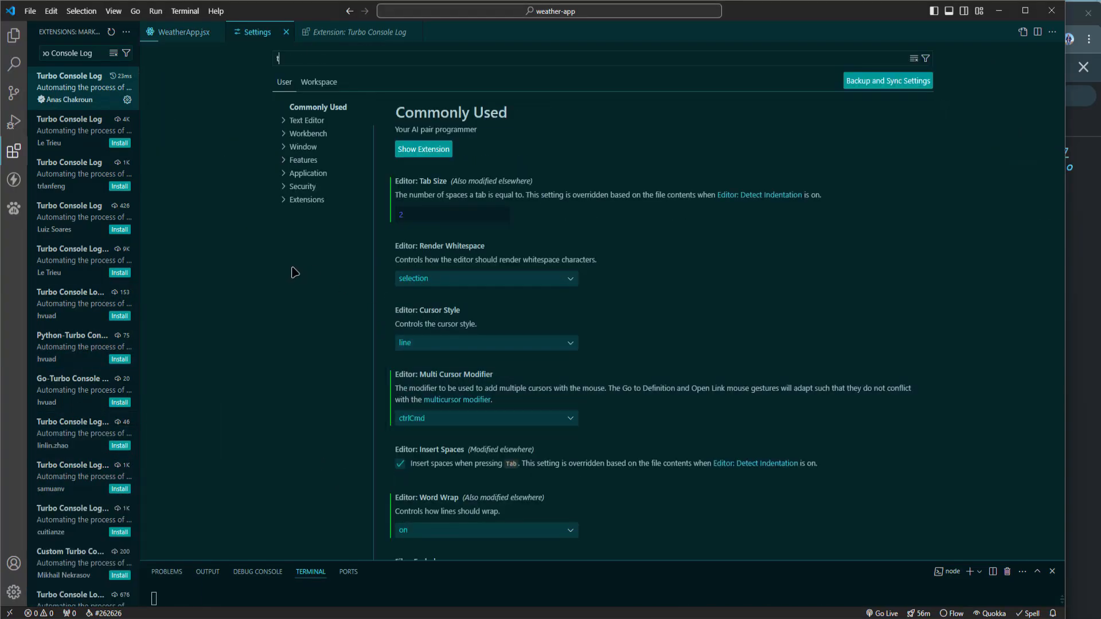
type("turbo")
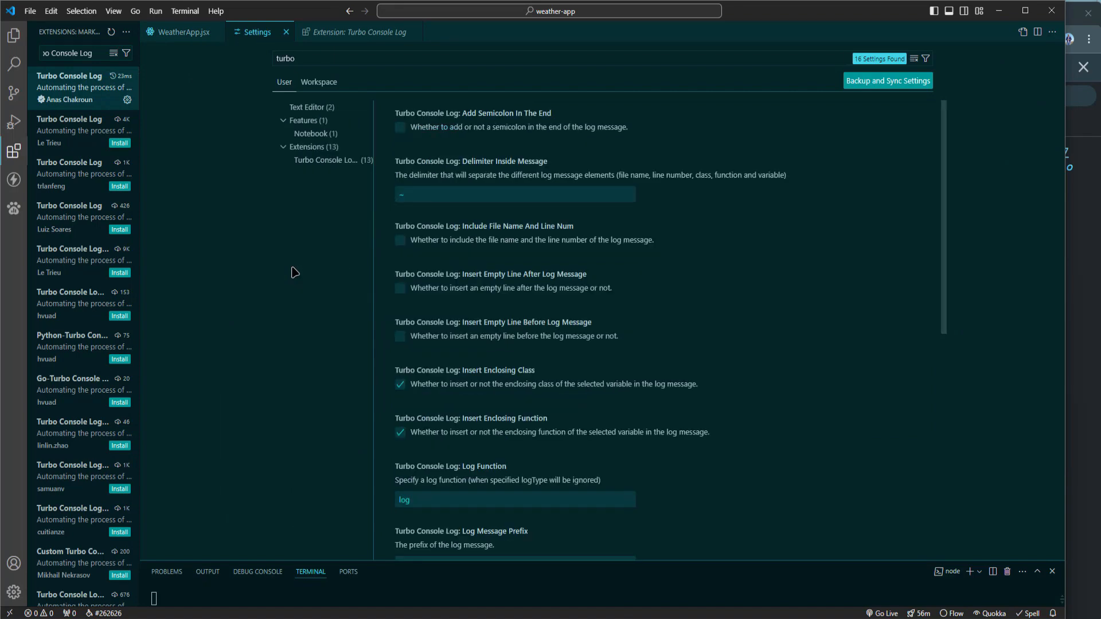
scroll("down", 3)
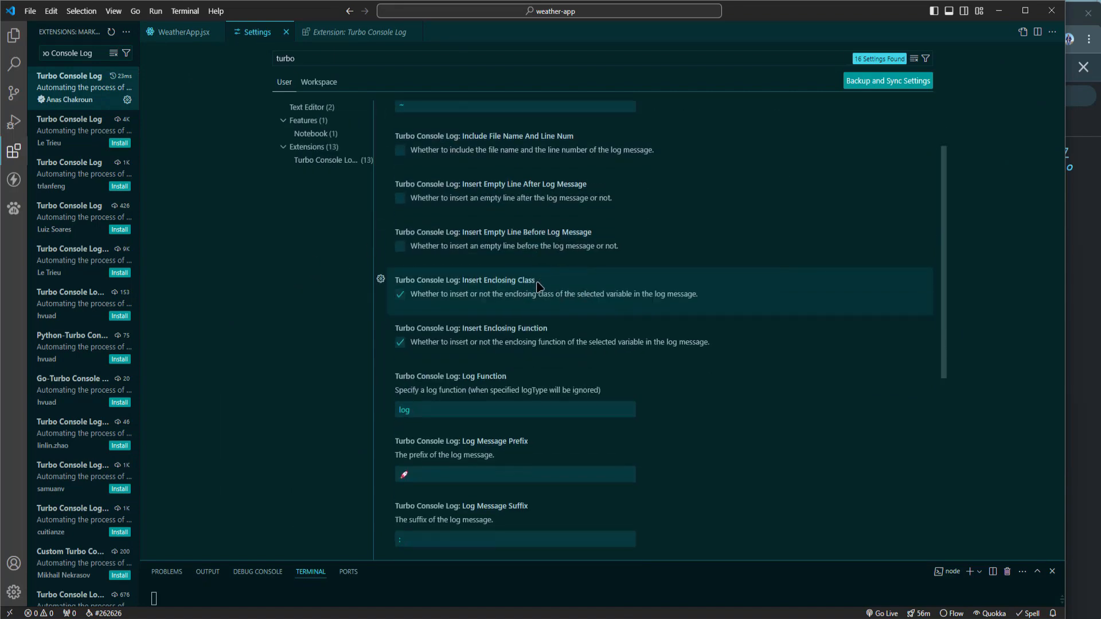
scroll("down", 3)
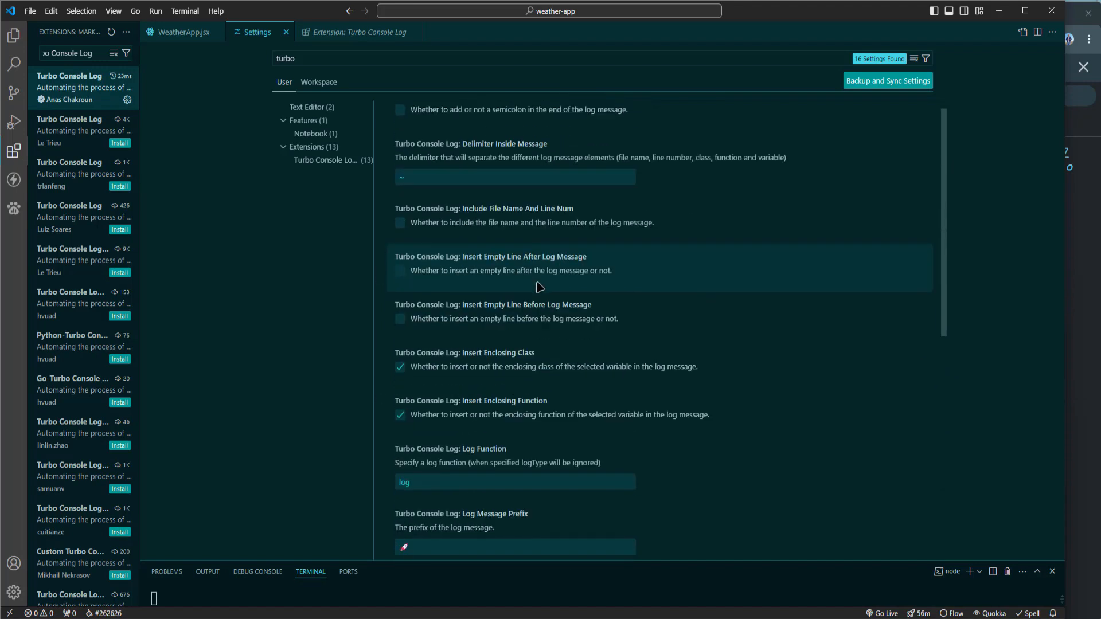
Step: Return to the Turbo Console Log extension page and move on to Code Time
left_click(353, 32)
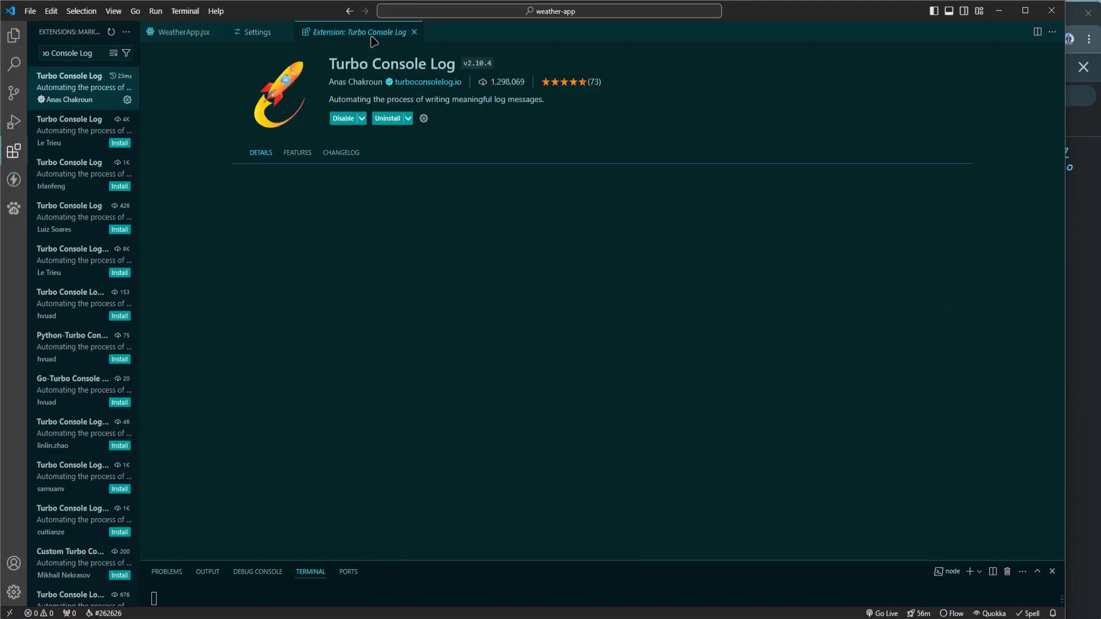
left_click(260, 151)
type("Code Time")
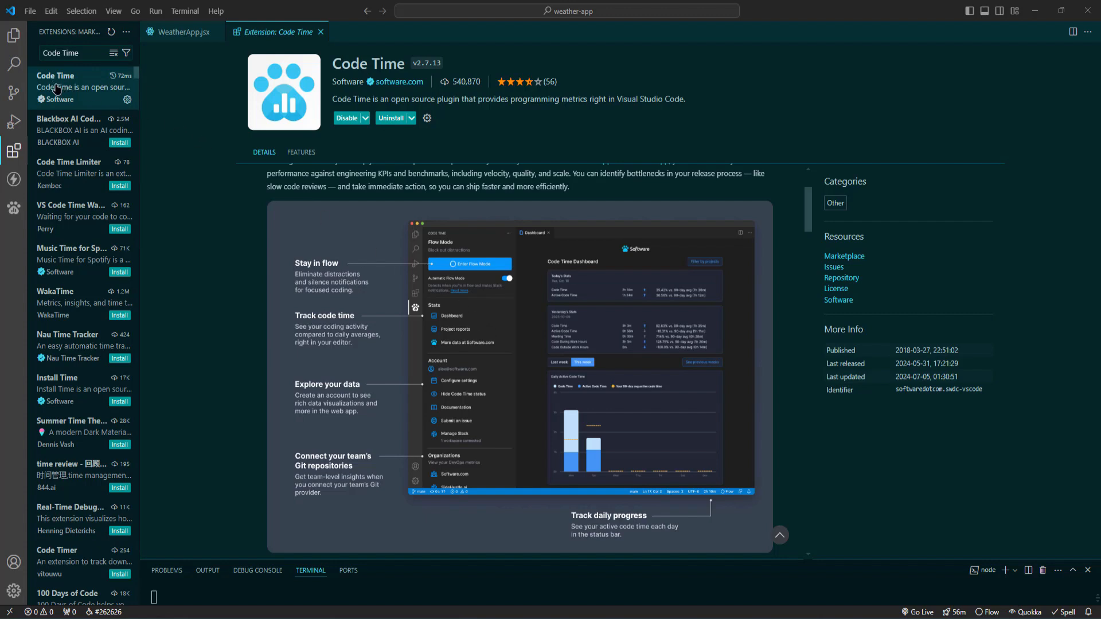
mouse_move(69, 92)
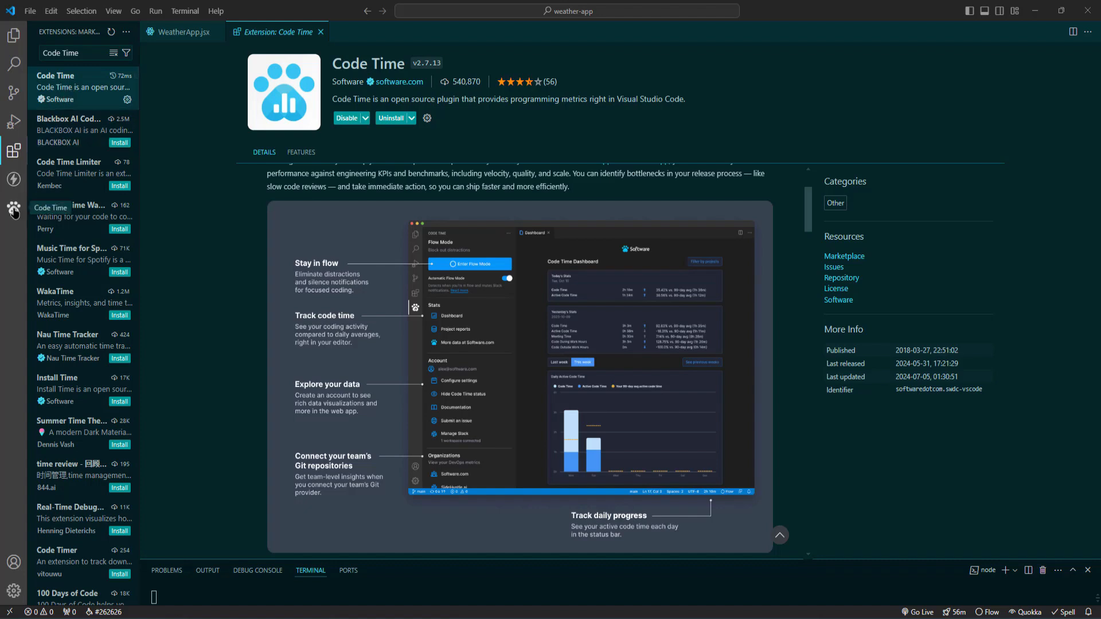
Step: Show the Code Time panel with Flow Mode, stats and account options
left_click(12, 208)
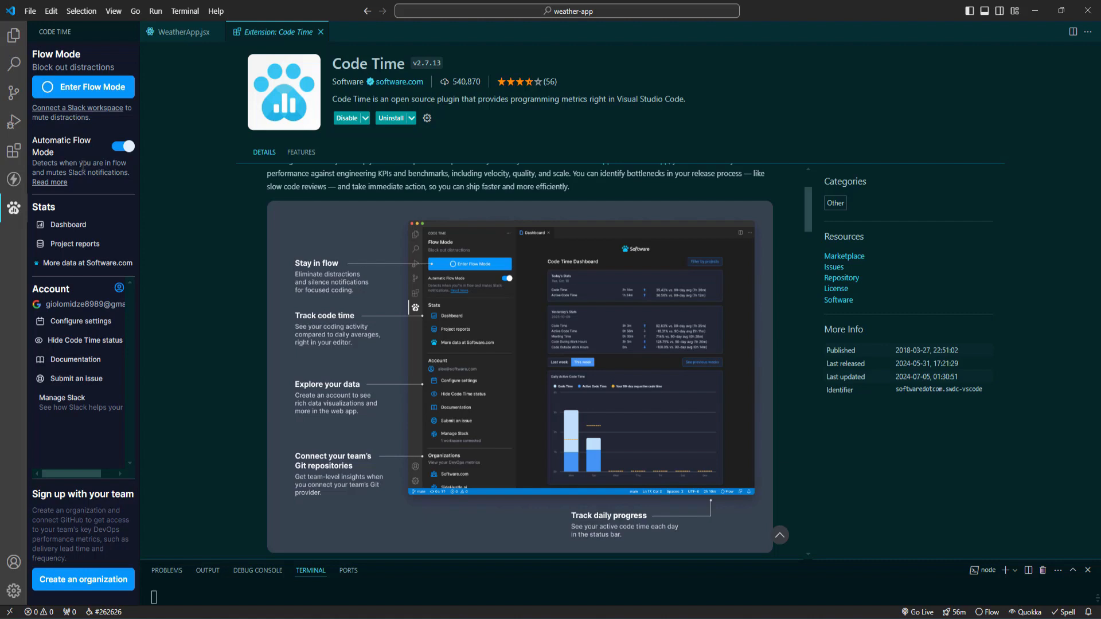
Step: View the Code Time dashboard down to the Daily Active Code Time chart
left_click(68, 224)
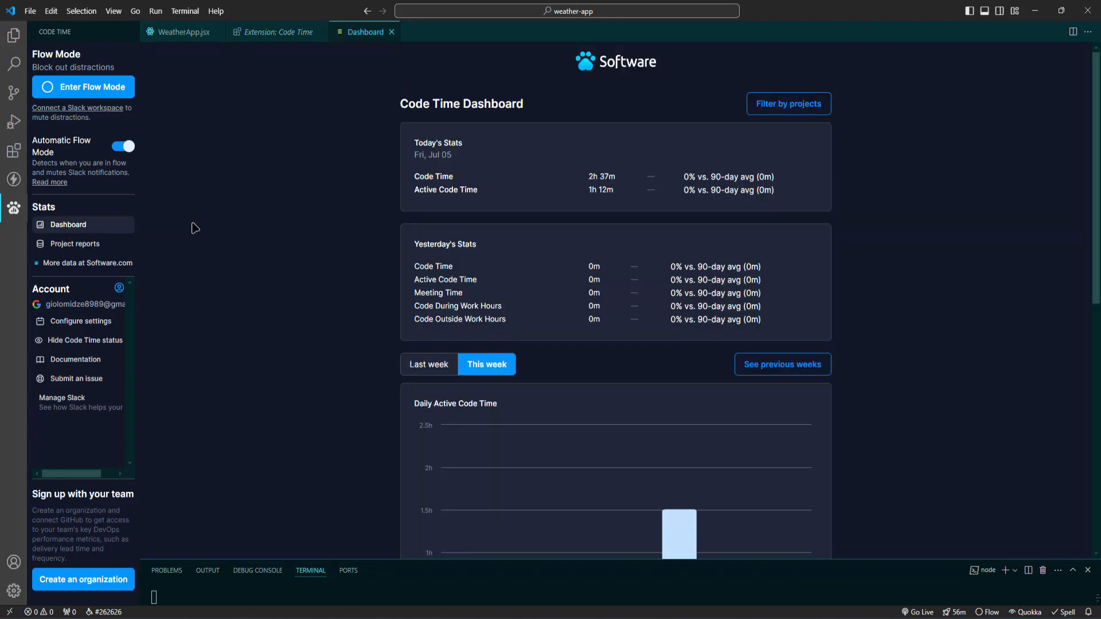
scroll("down", 3)
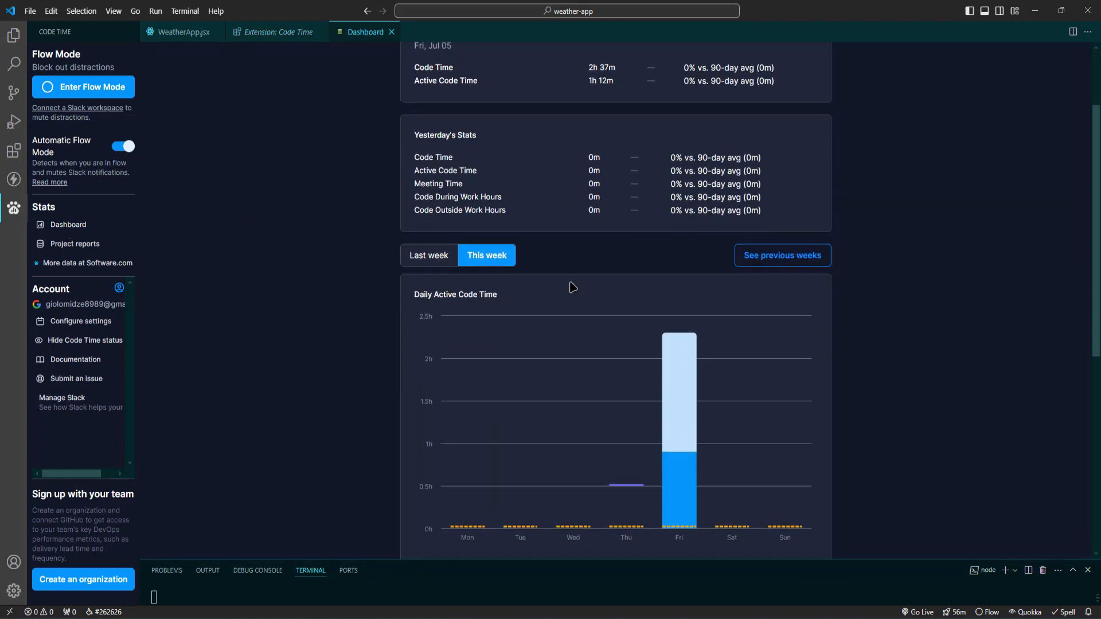
scroll("down", 3)
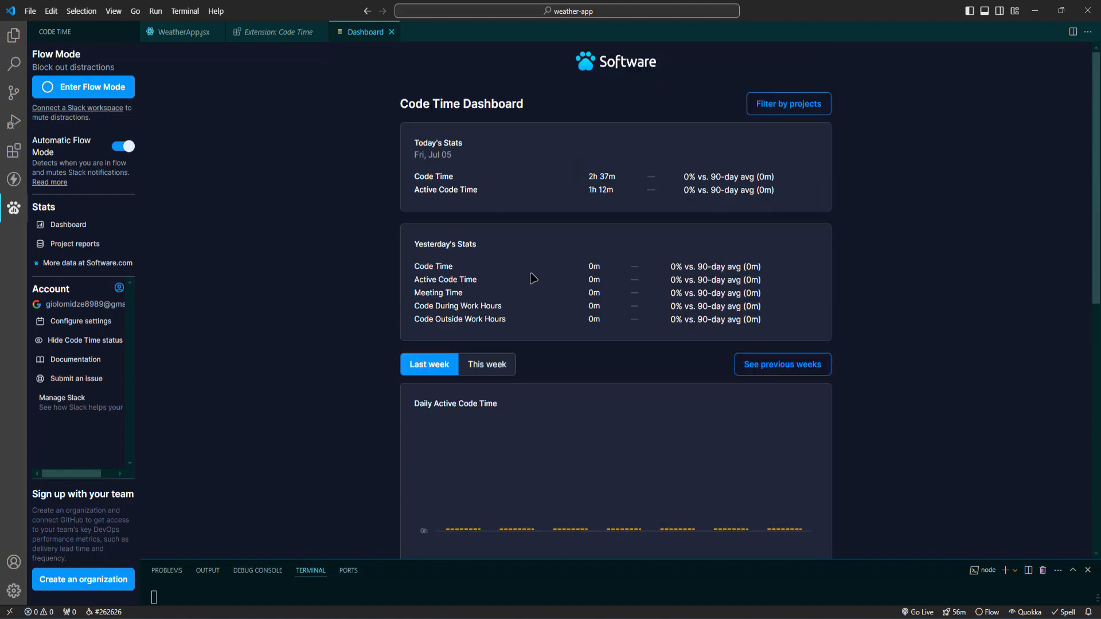
scroll("down", 3)
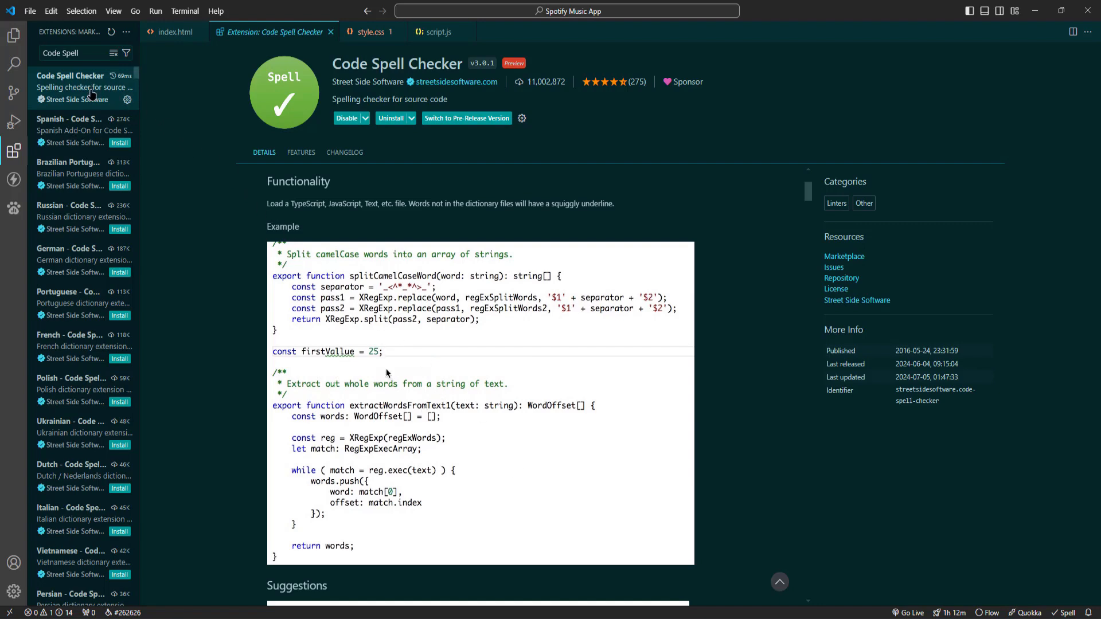
Step: Show the Spotify app's index.html with misspellings like 'Musicc' underlined
left_click(172, 32)
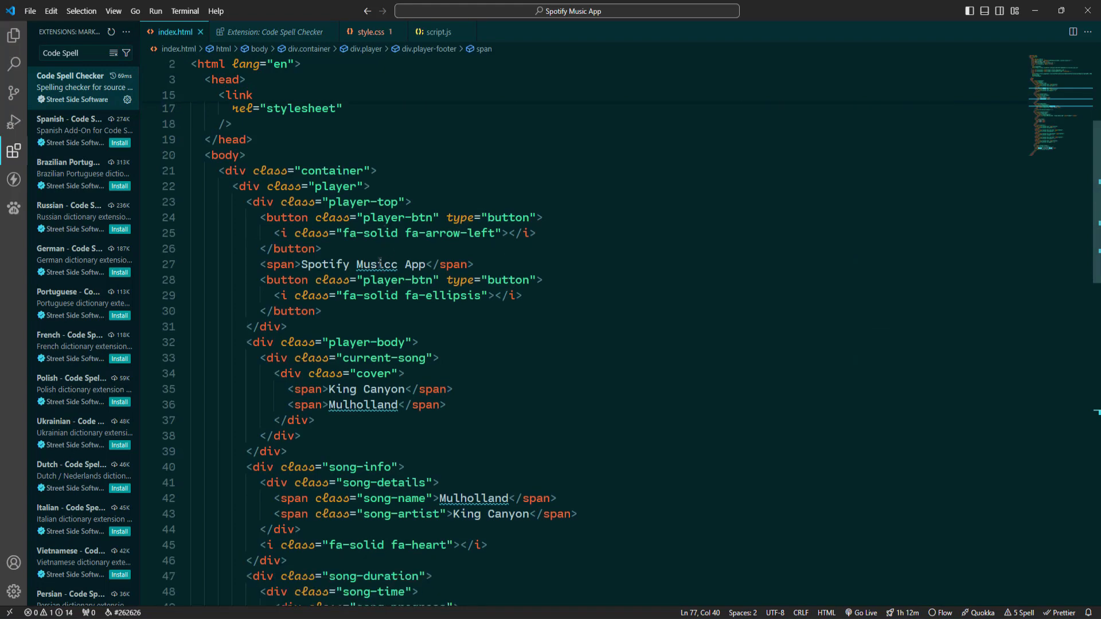
Step: Apply the spell checker quick fix to a misspelled word in the player footer
left_click(376, 264)
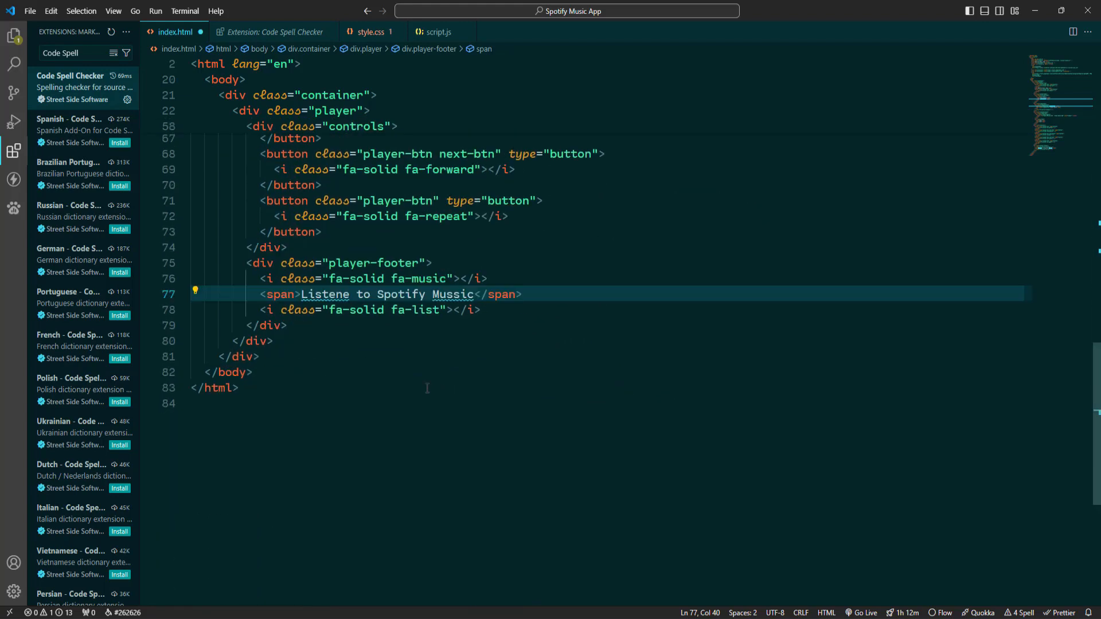
left_click(195, 291)
type("HTML Boiler")
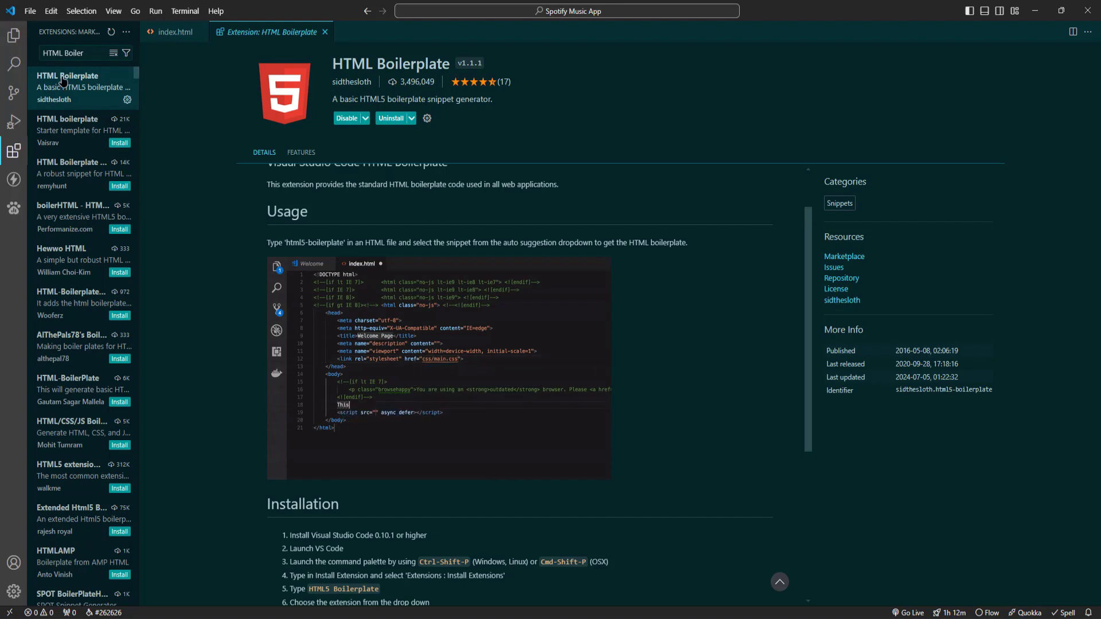
Step: Switch to the empty index.html to try the HTML Boilerplate extension
left_click(174, 32)
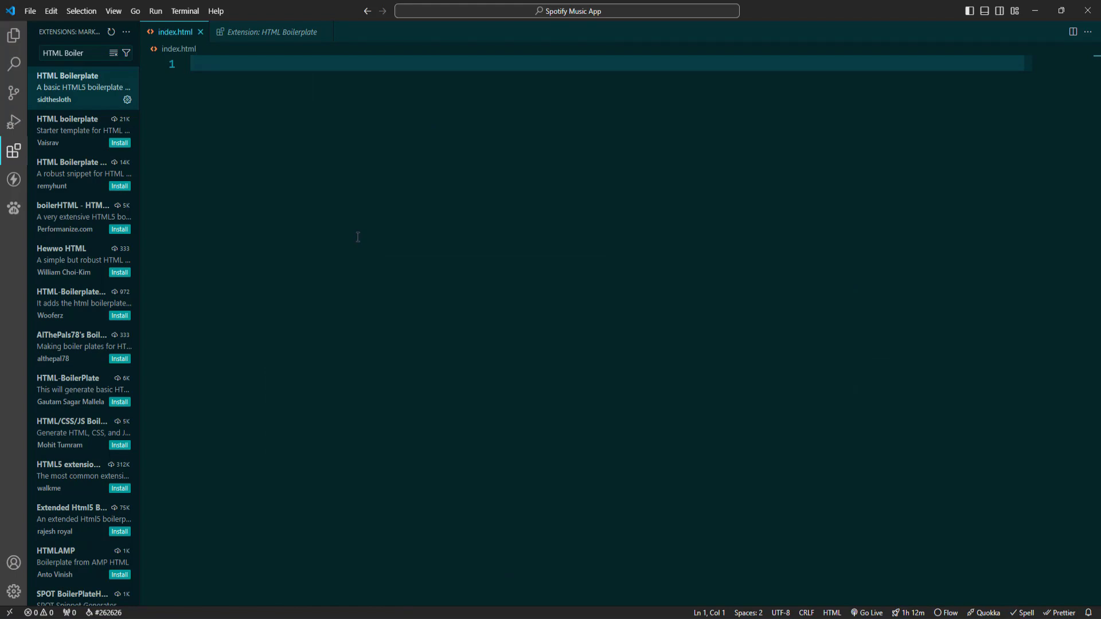
Step: Insert the html5-boilerplate snippet into the empty index.html
type("html")
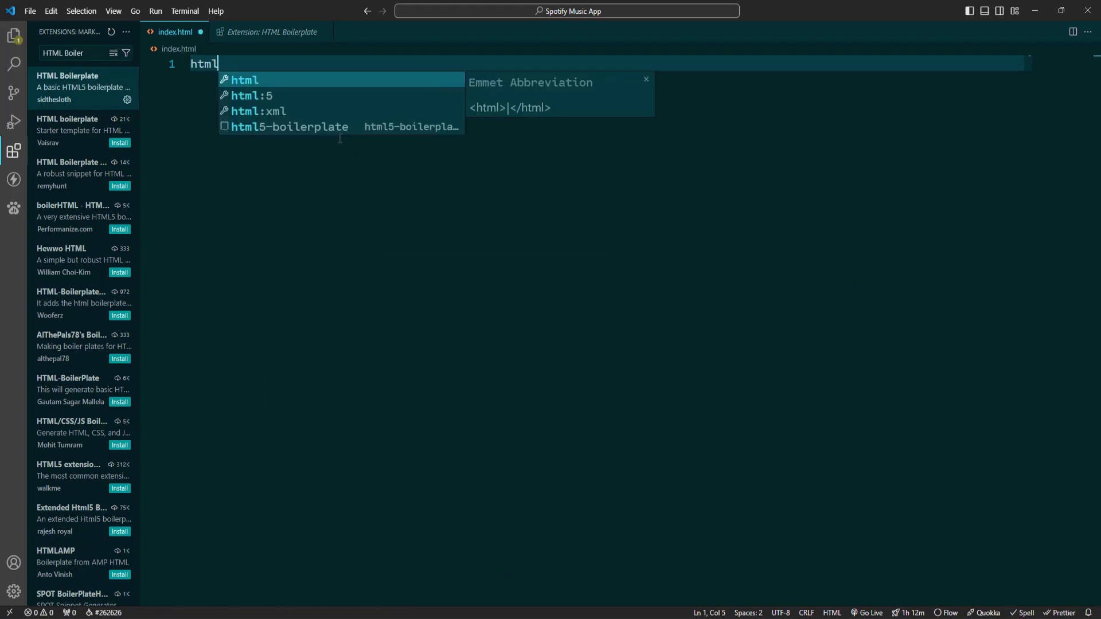
key("Tab")
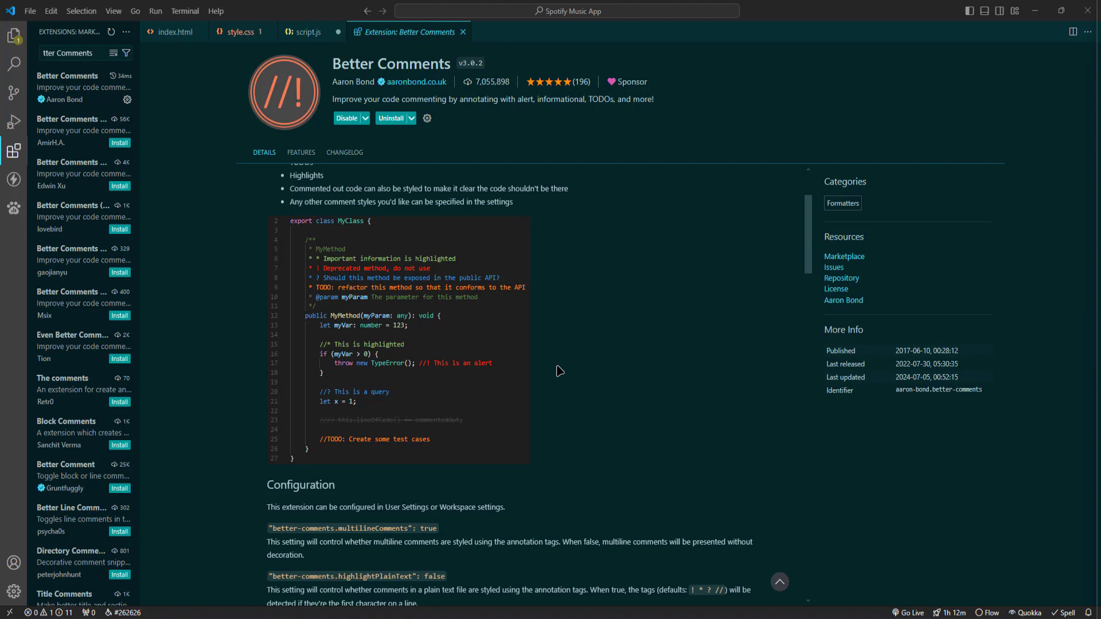
mouse_move(155, 125)
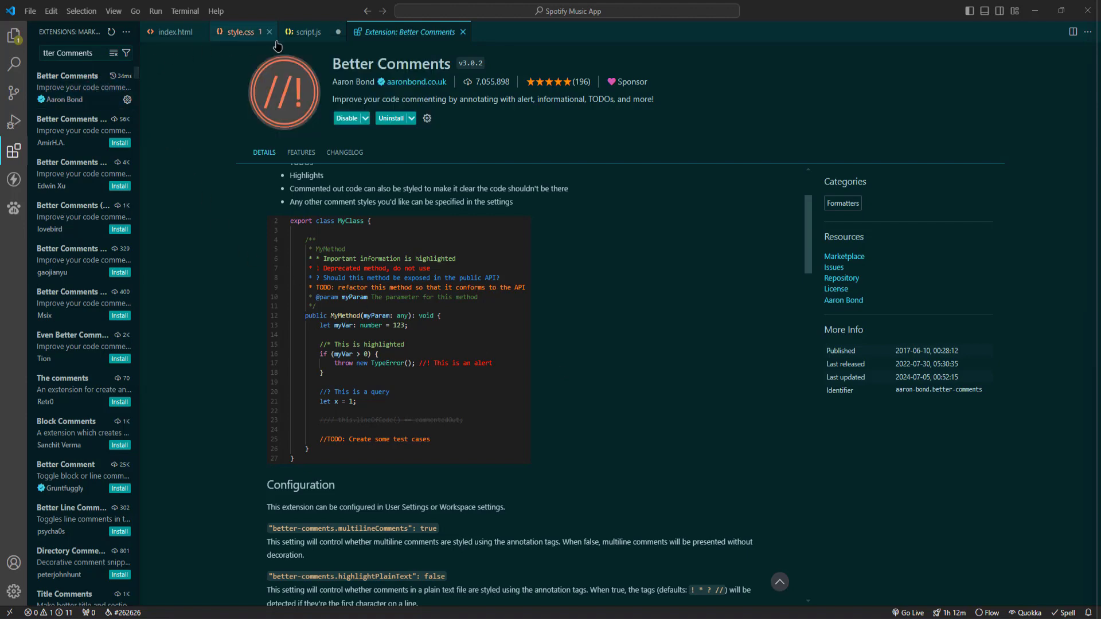
Step: Show script.js at the block of plain comment lines below playSong
left_click(307, 32)
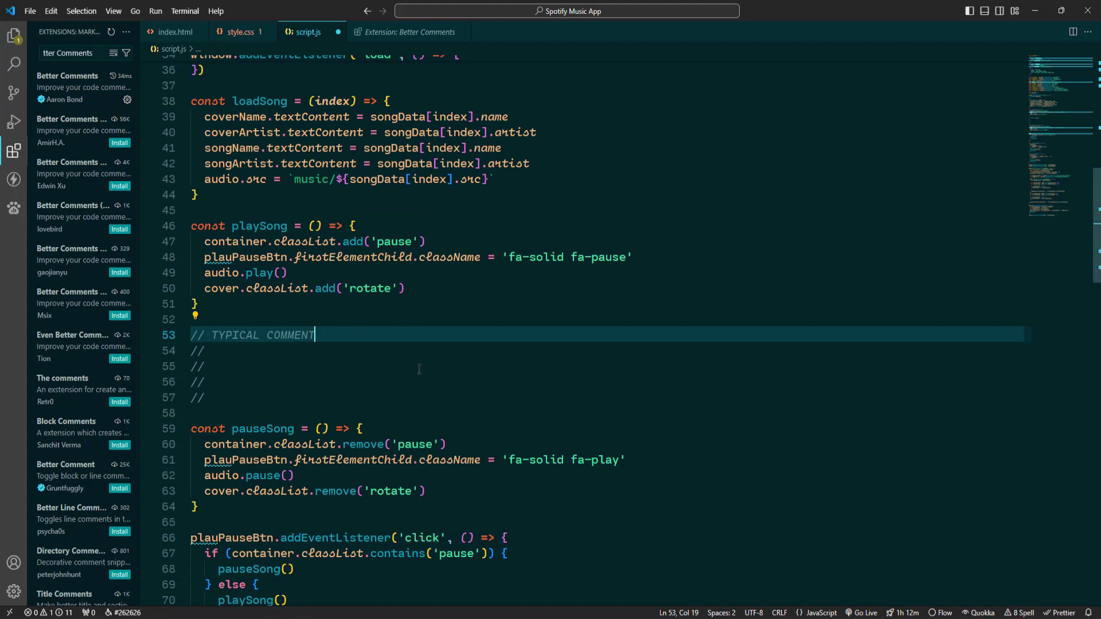
Step: Write '! ALERTS', 'TODOS' and '* HIGHLIGHTS' comments to show Better Comments colours
scroll("down", 3)
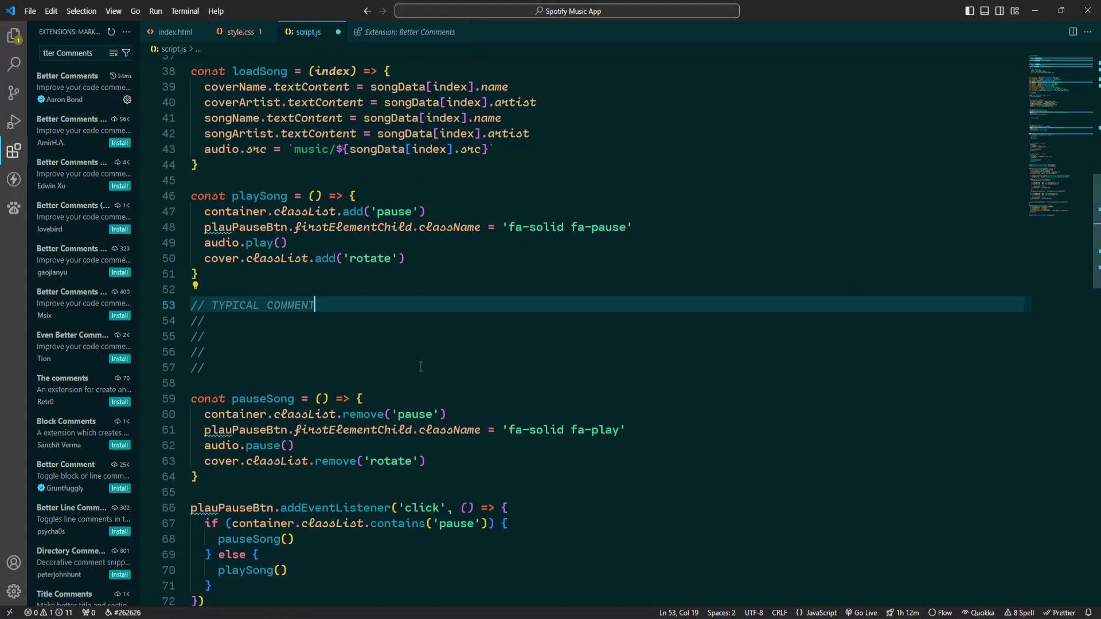
left_click(197, 321)
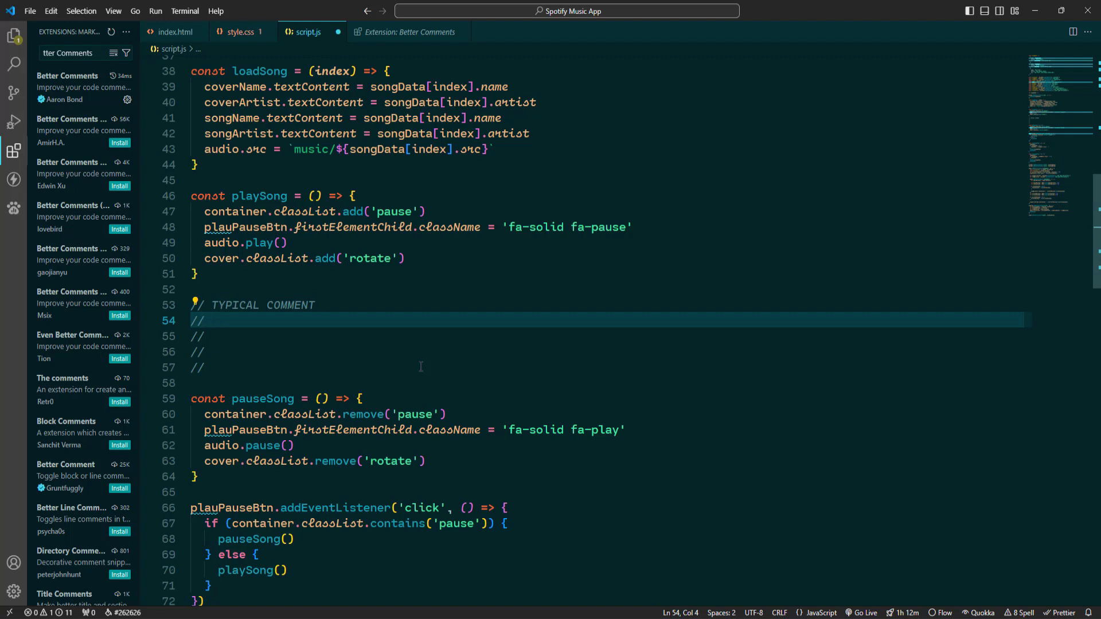
type("!")
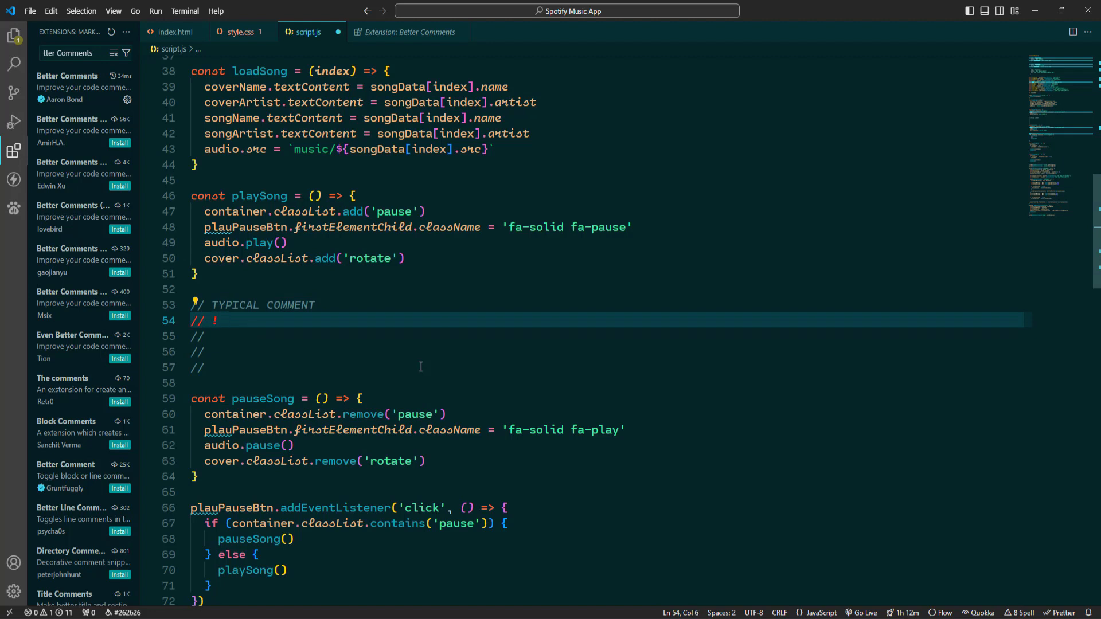
type("ALERTS")
left_click(606, 336)
type(" ? QUERIES")
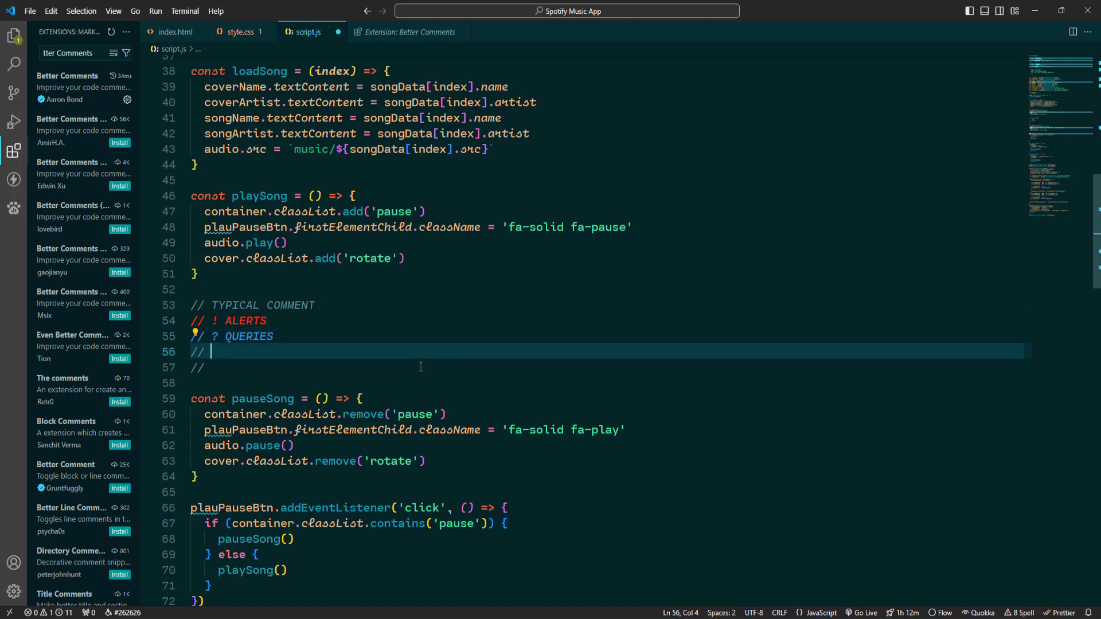
type("TODOS")
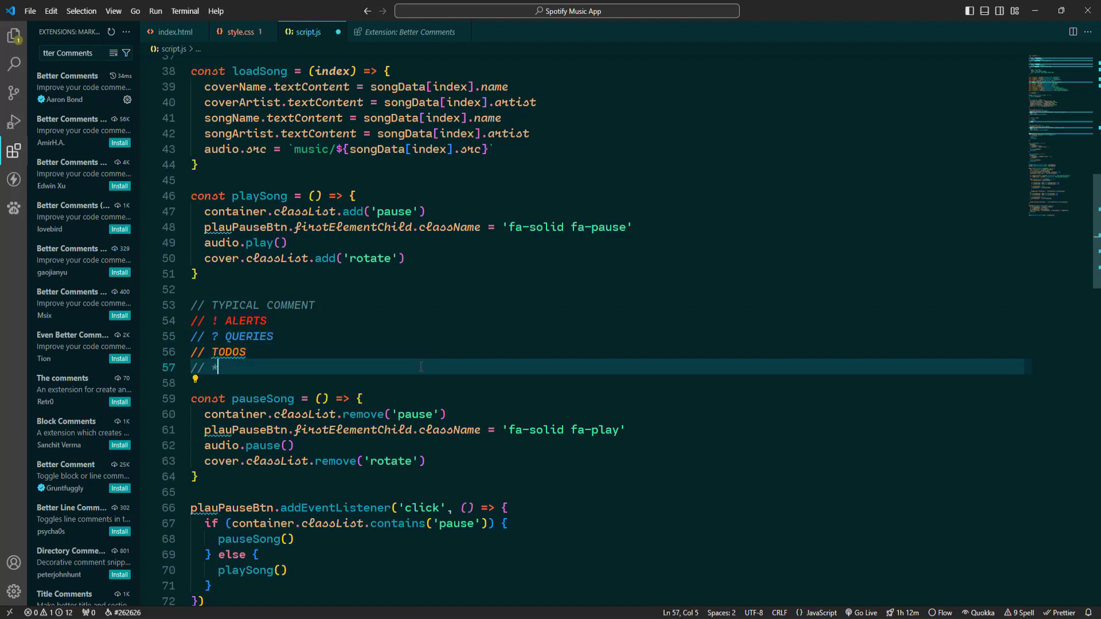
type("HIGHLIGHTS")
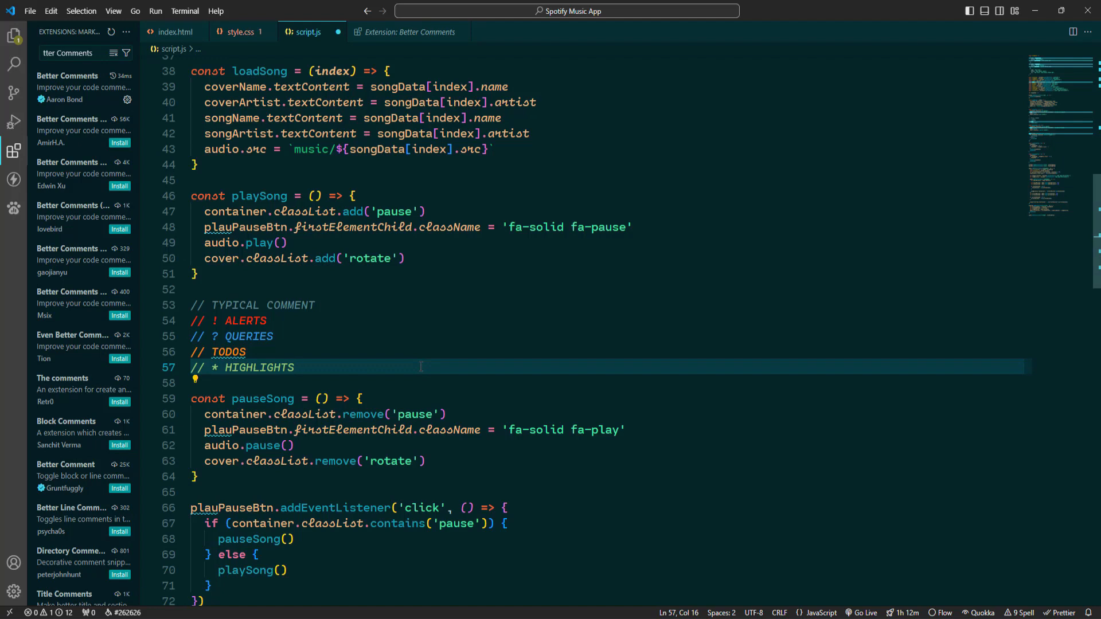
left_click(294, 367)
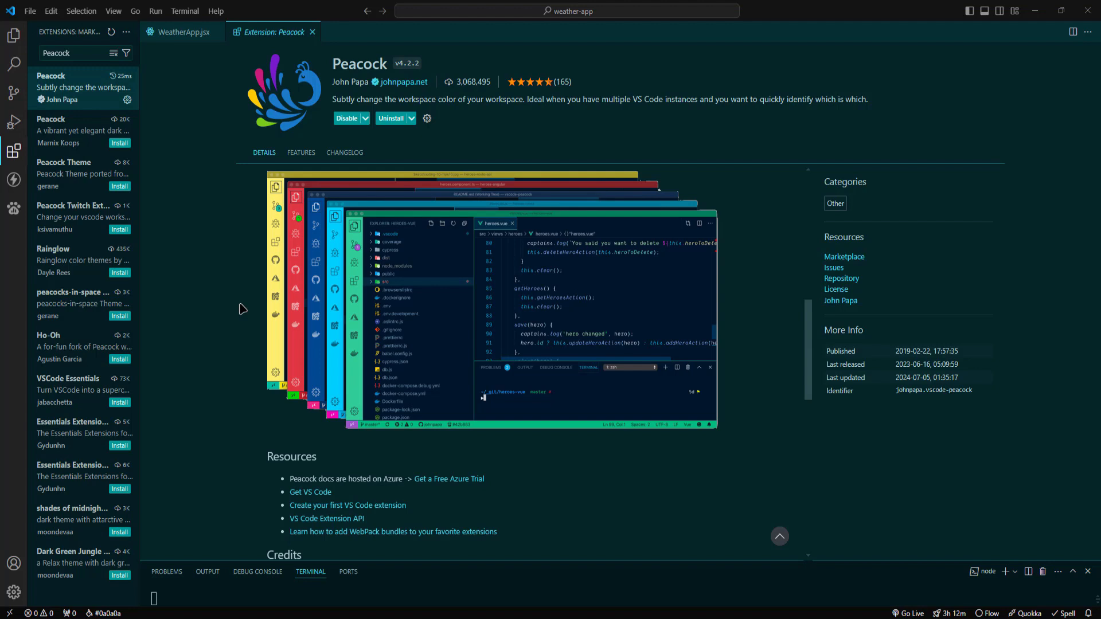
mouse_move(74, 88)
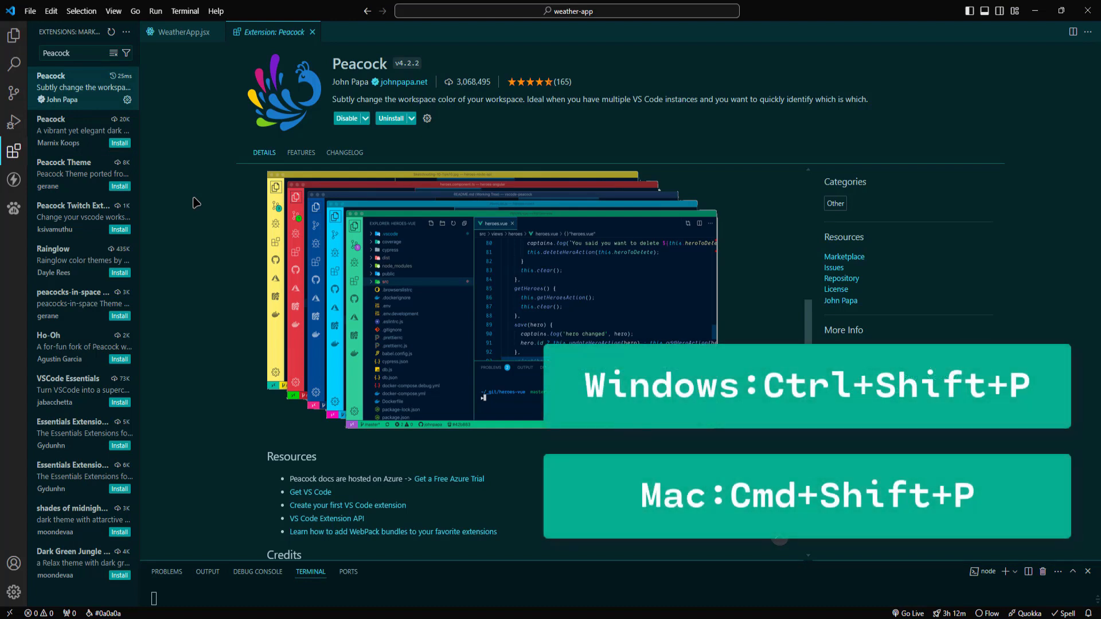
Step: Show the Command Palette listing Peacock: Change to a Favorite Color
key("Ctrl+Shift+P")
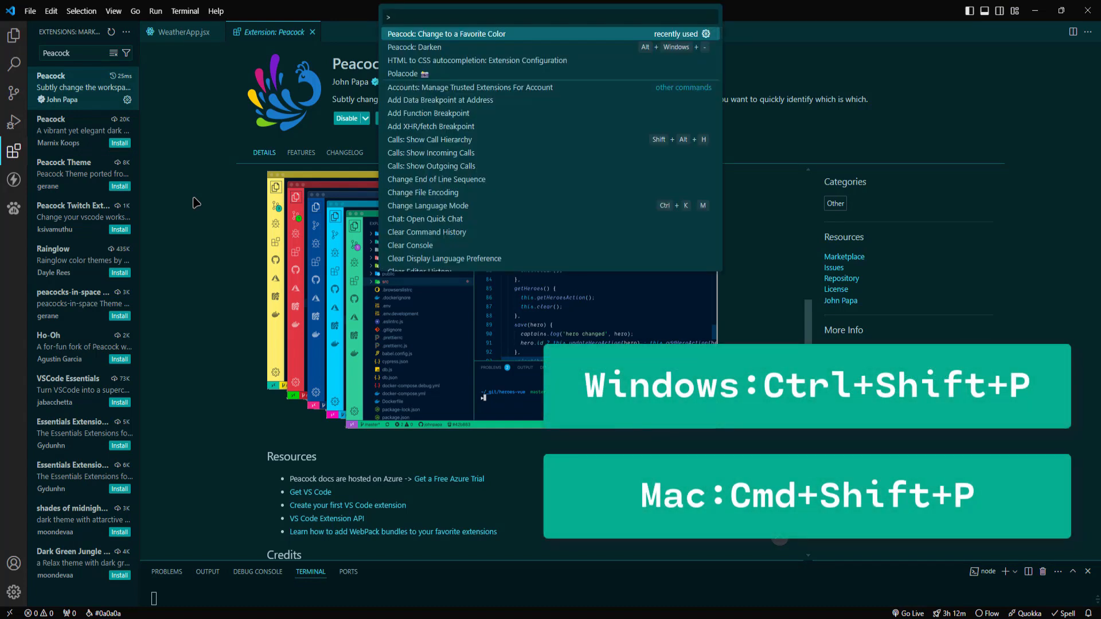
Step: Run Peacock: Change to a Favorite Color and apply Vue Green (#42b883) to the workspace
type("pea")
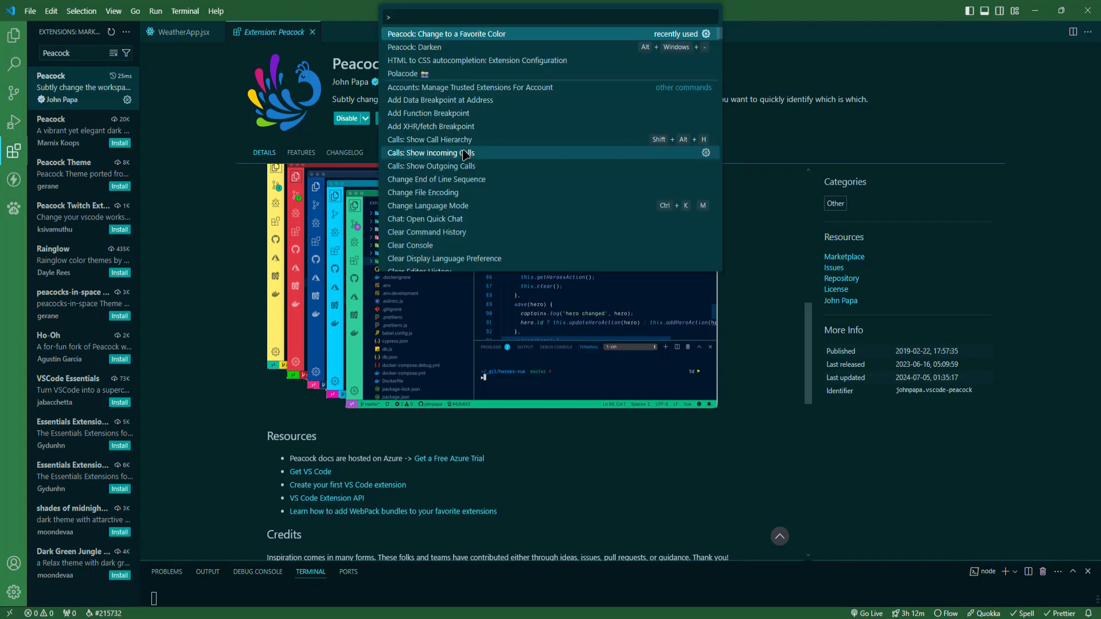
left_click(448, 34)
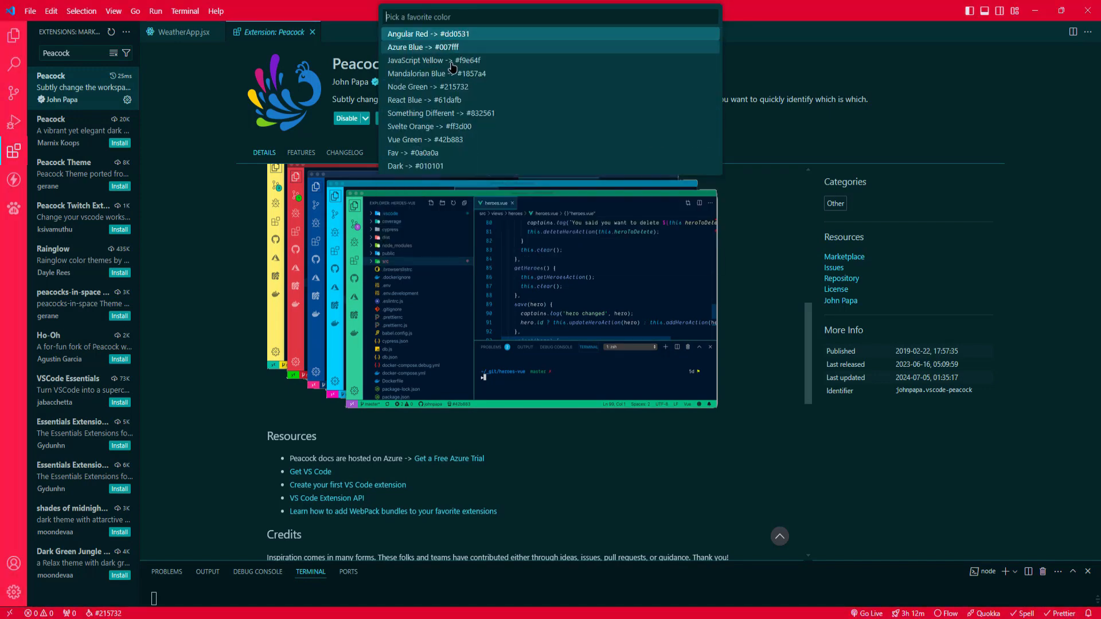
left_click(424, 139)
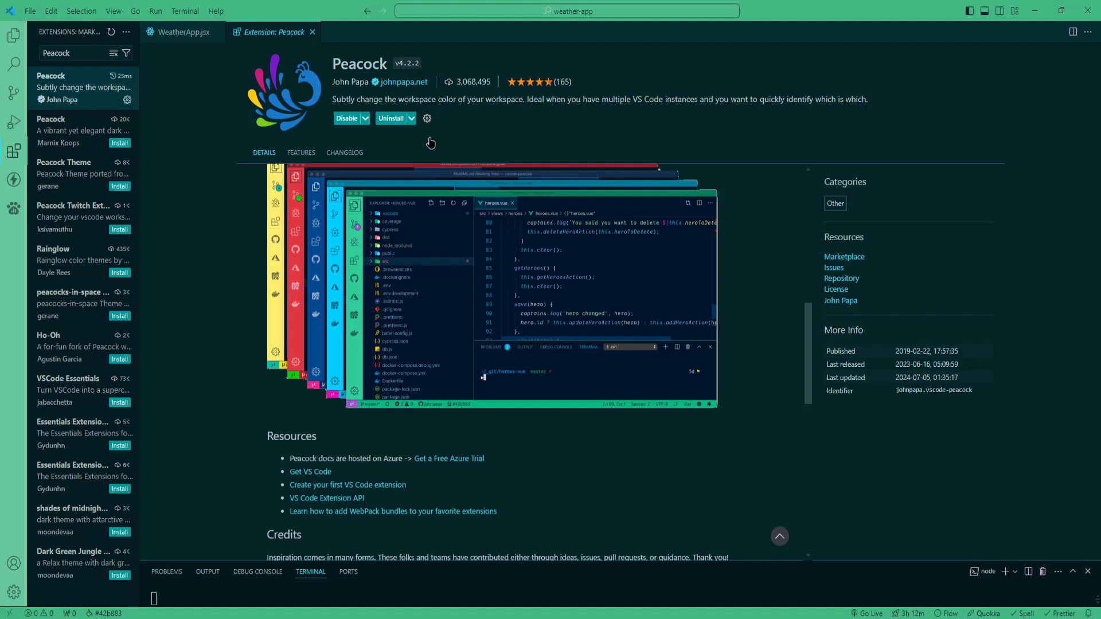
left_click(11, 589)
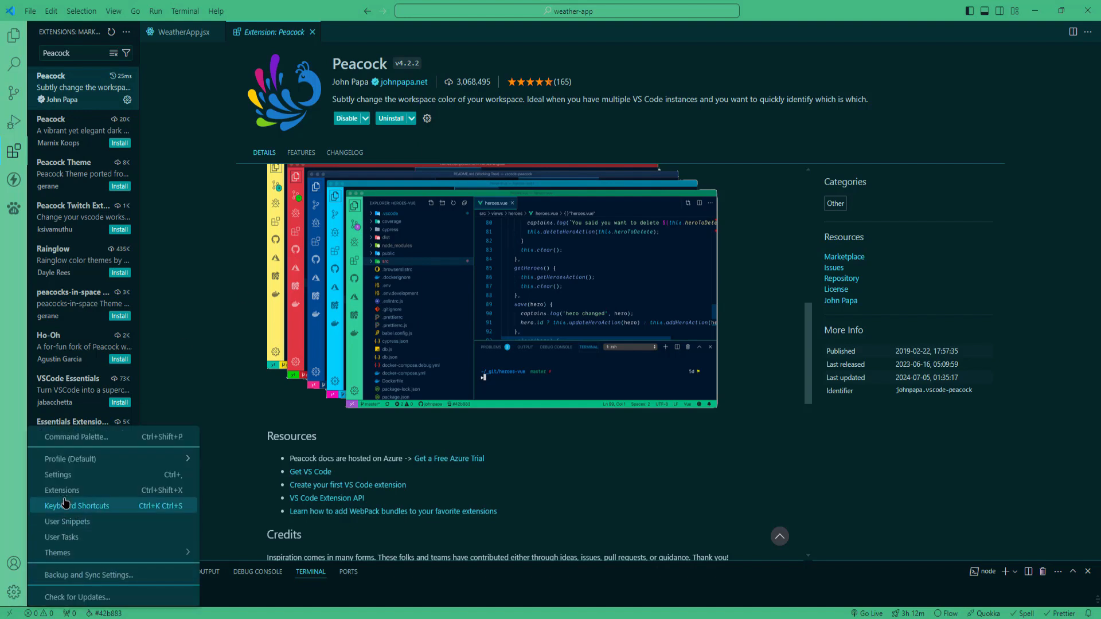
Step: From Settings, rerun Peacock's favourite colour command and choose a dark entry
left_click(57, 475)
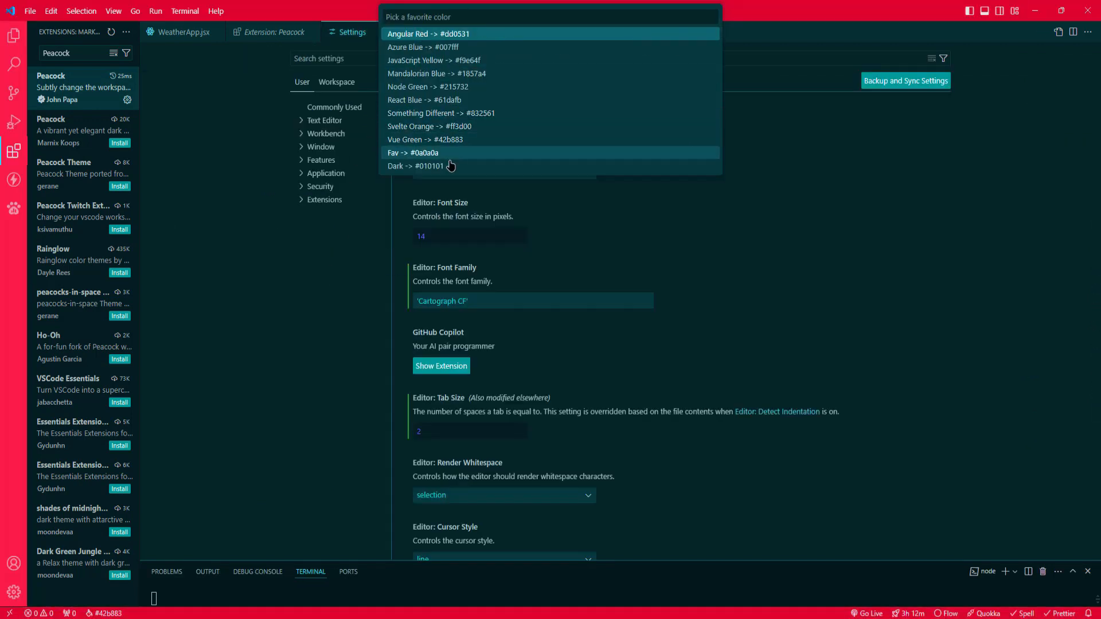
left_click(422, 165)
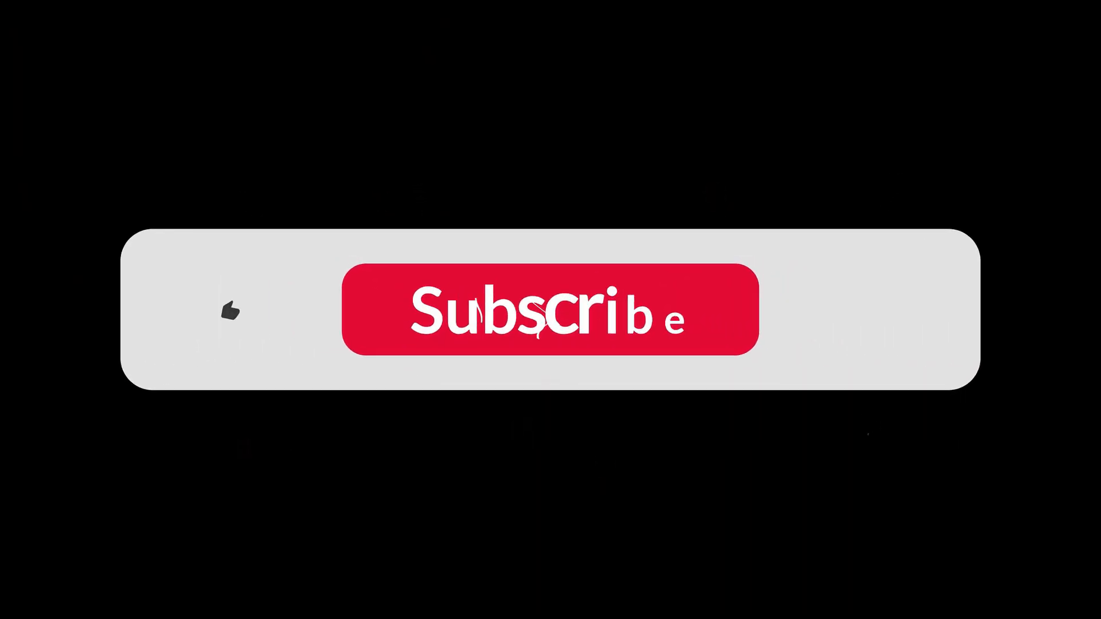
Step: Let the subscribe outro play until the button shows Subscribed with like and bell lit
left_click(550, 321)
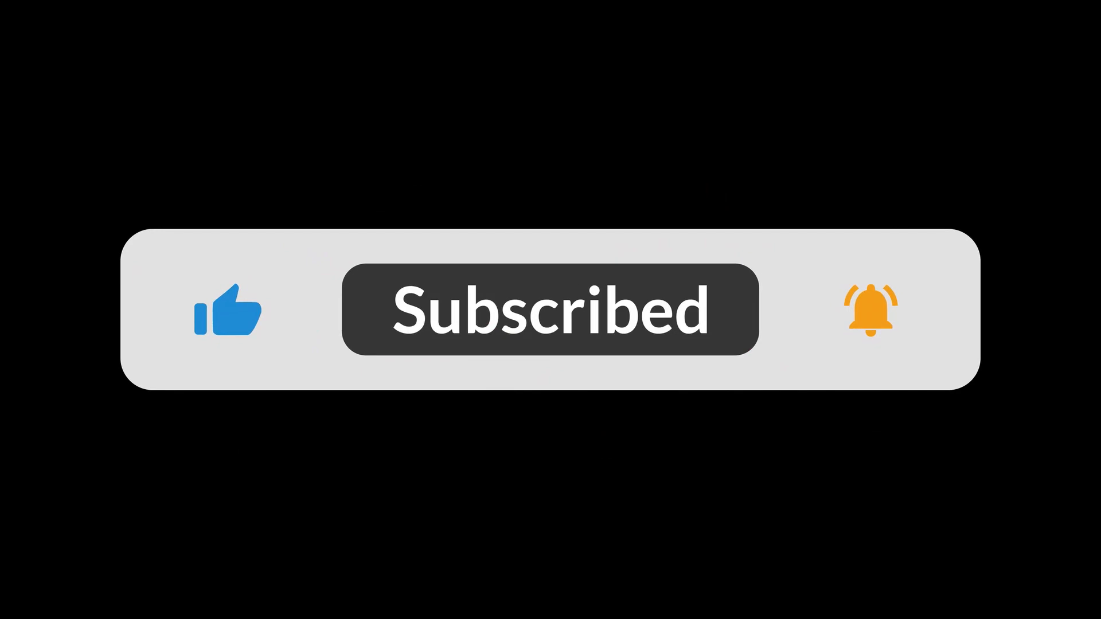